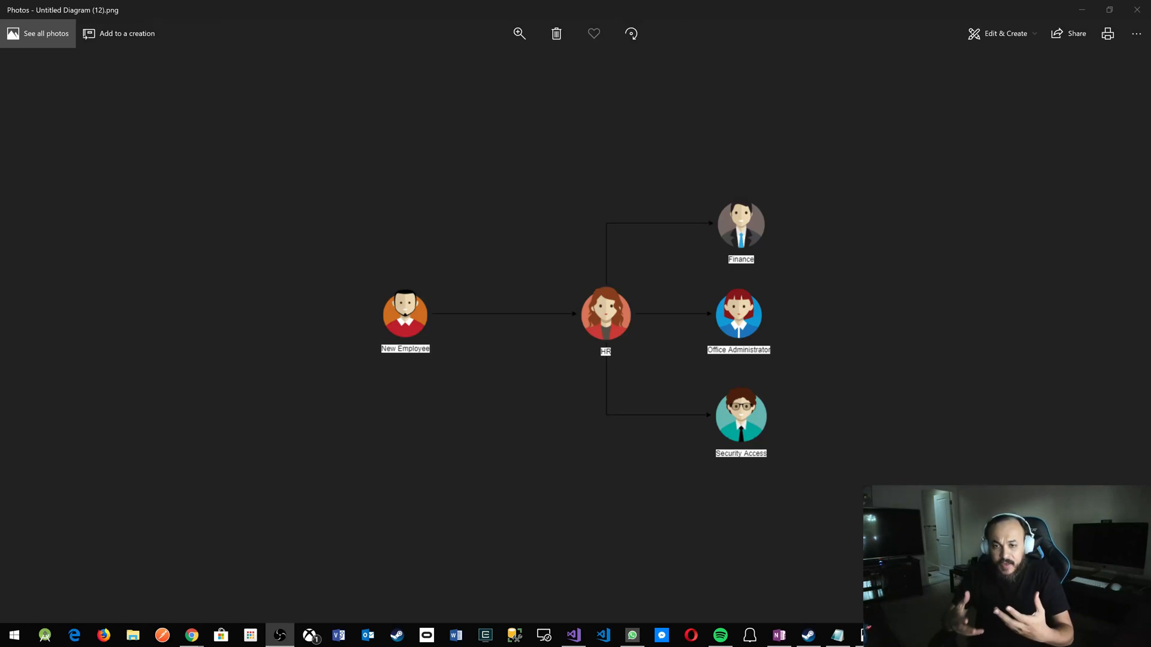
{"action": "mouse_move", "coordinate": [489, 359]}
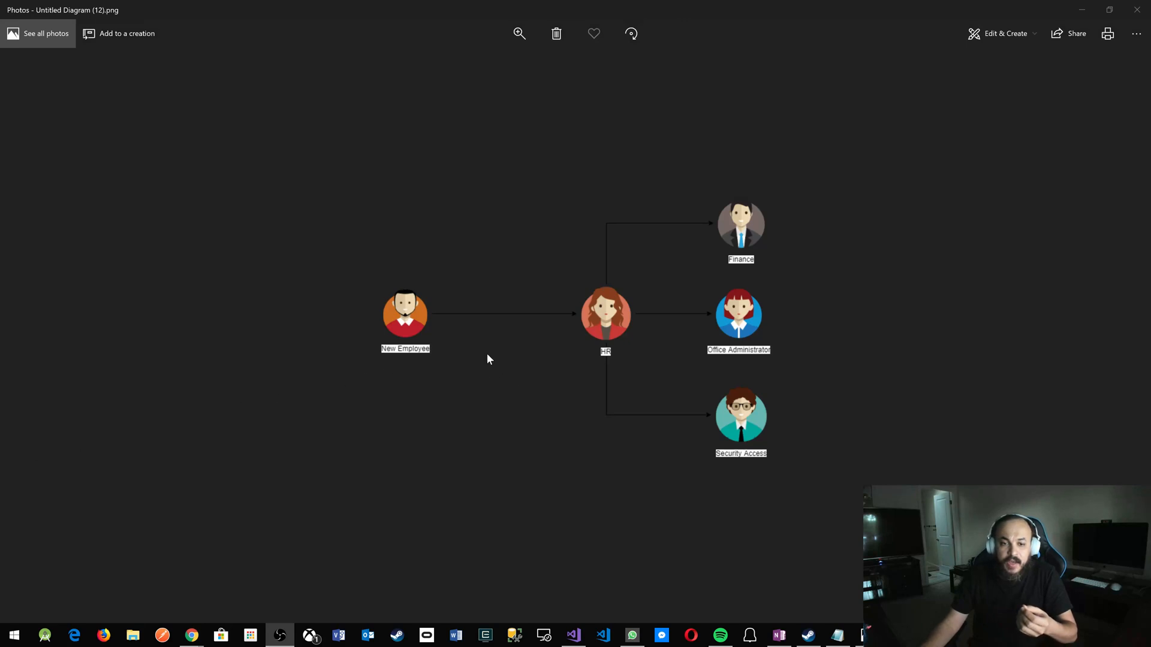
{"action": "mouse_move", "coordinate": [272, 383]}
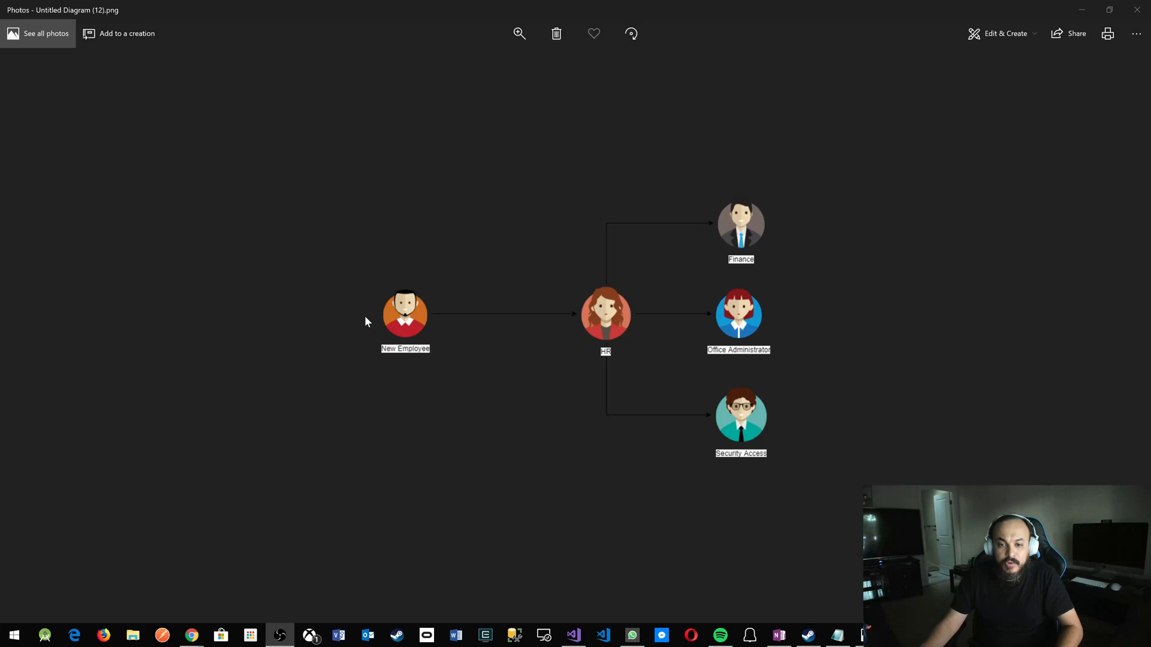
{"action": "mouse_move", "coordinate": [596, 331]}
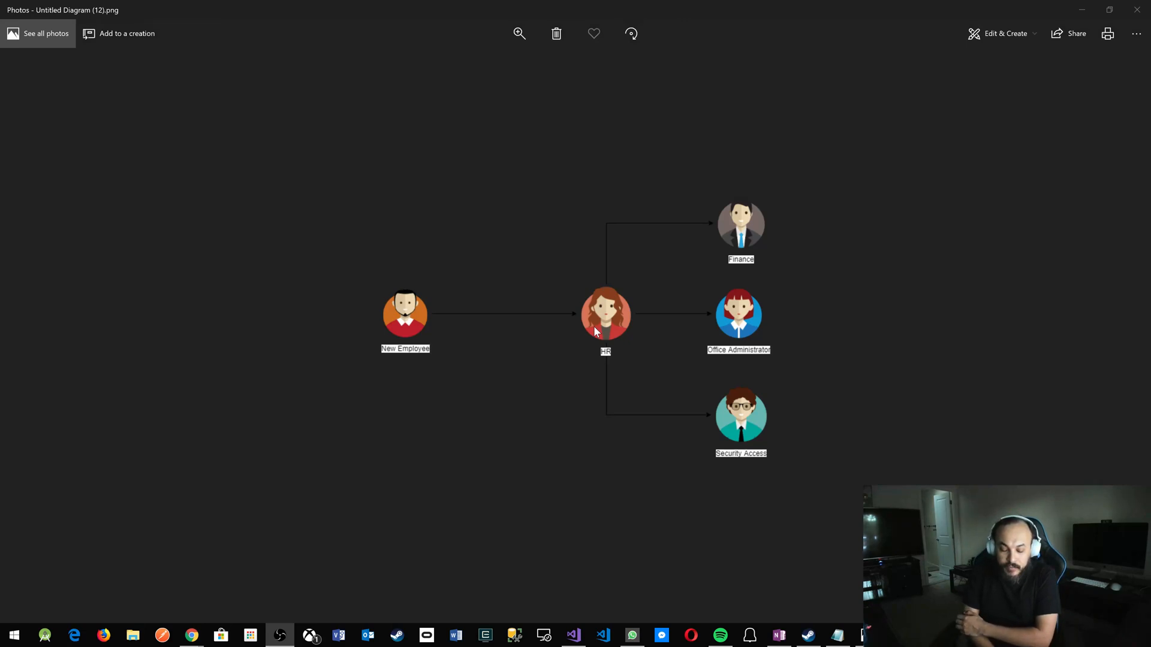
{"action": "mouse_move", "coordinate": [609, 194]}
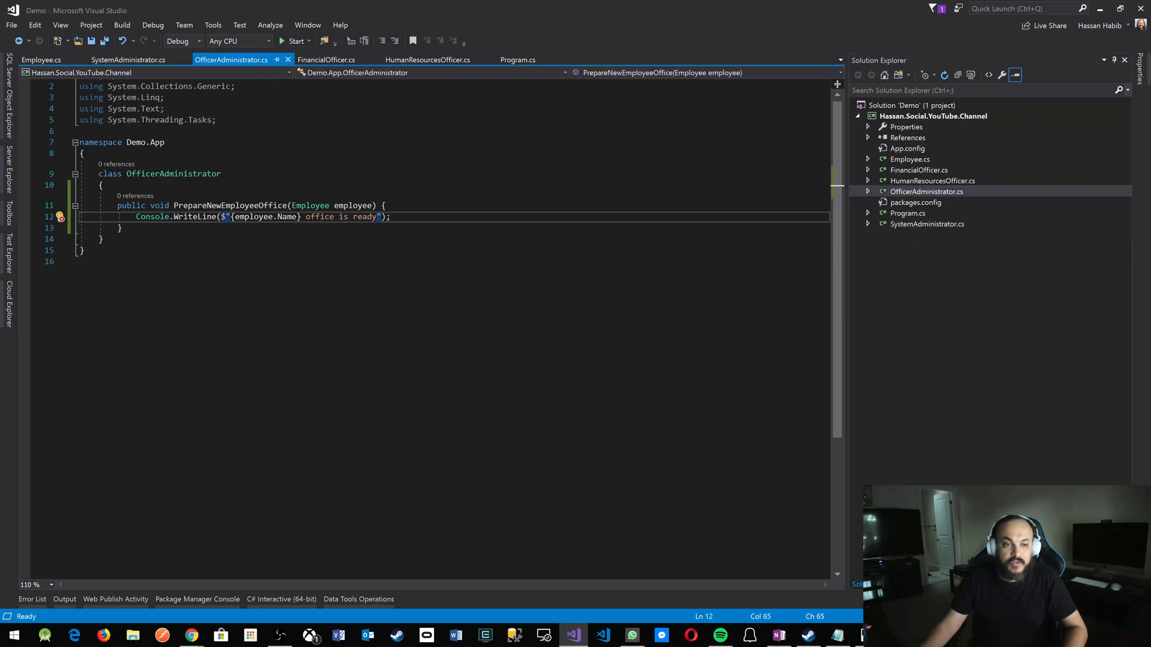
Step: Review FinancialOfficer.cs, then switch to the empty HumanResourcesOfficer.cs class
{"action": "left_click", "coordinate": [326, 60]}
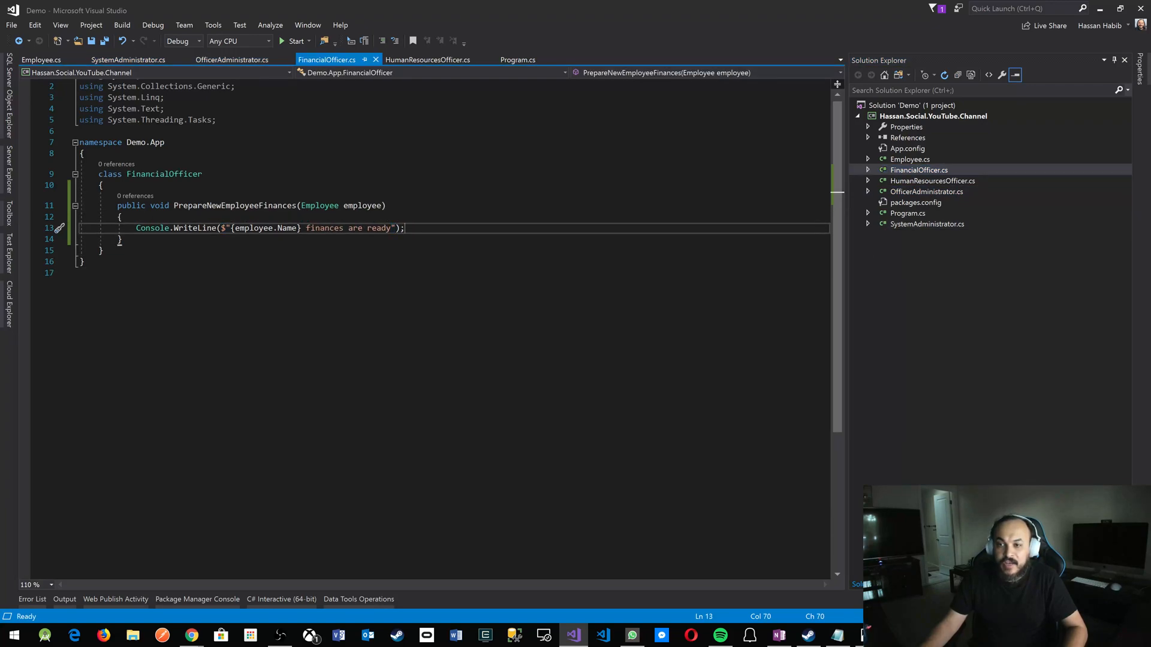
{"action": "left_click", "coordinate": [426, 60]}
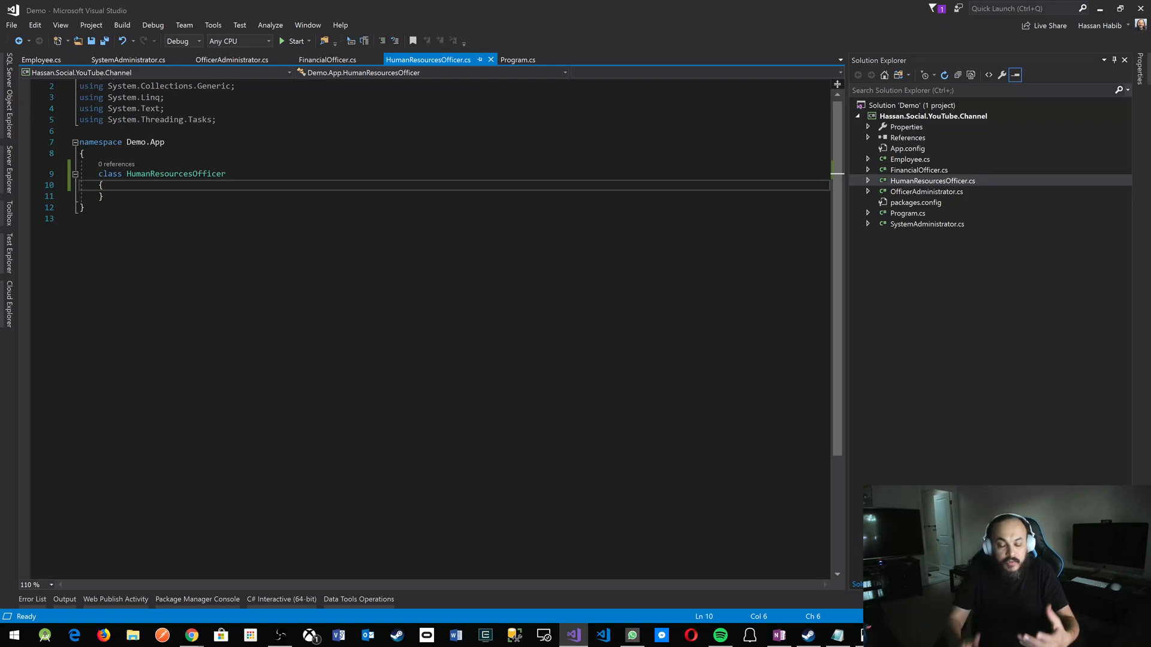
Step: Declare private FinancialOfficer, SystemAdministrator and OfficerAdministrator fields in HumanResourcesOfficer
{"action": "type", "text": "private"}
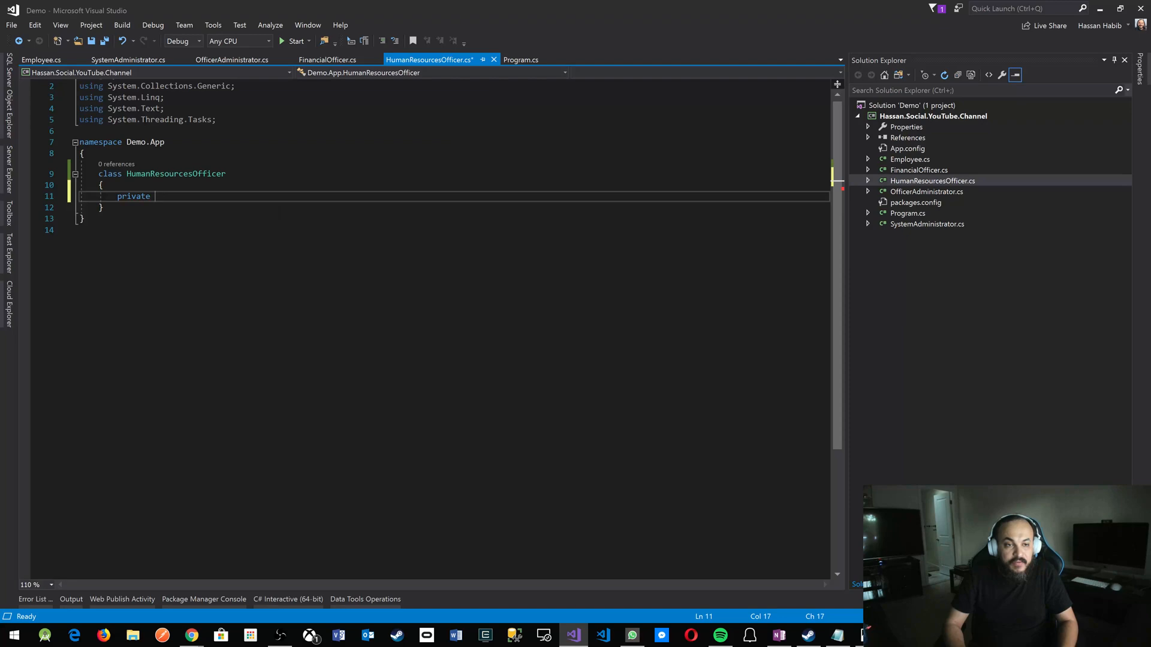
{"action": "type", "text": "FinancialOfficer"}
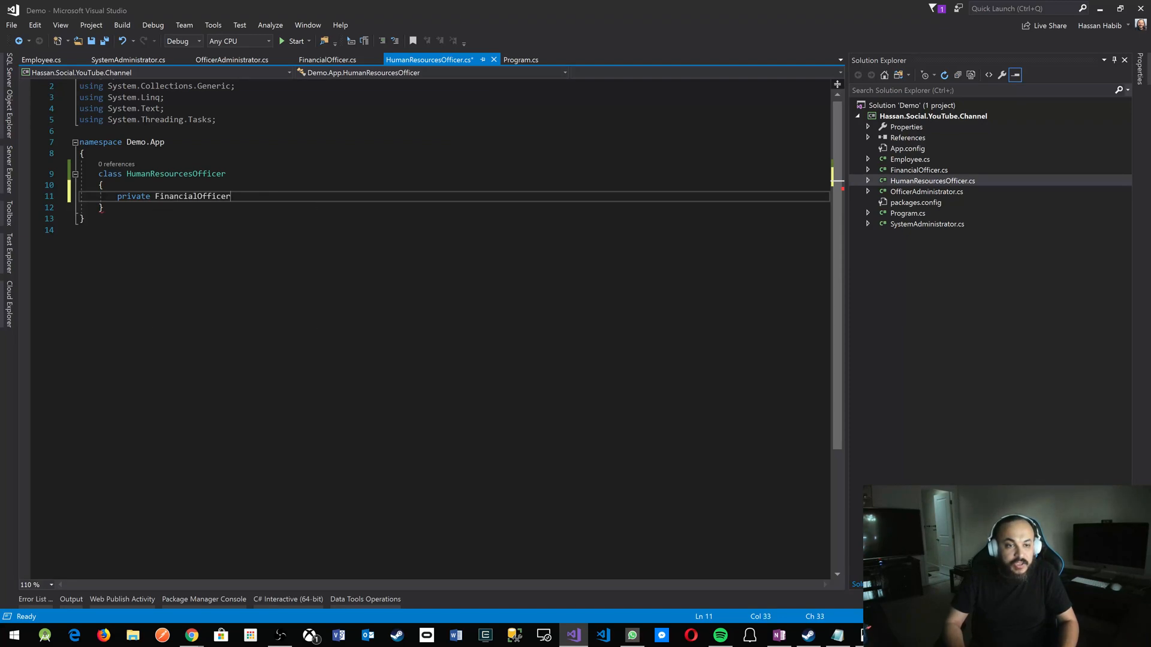
{"action": "type", "text": "financialOfficer;"}
{"action": "type", "text": "private "}
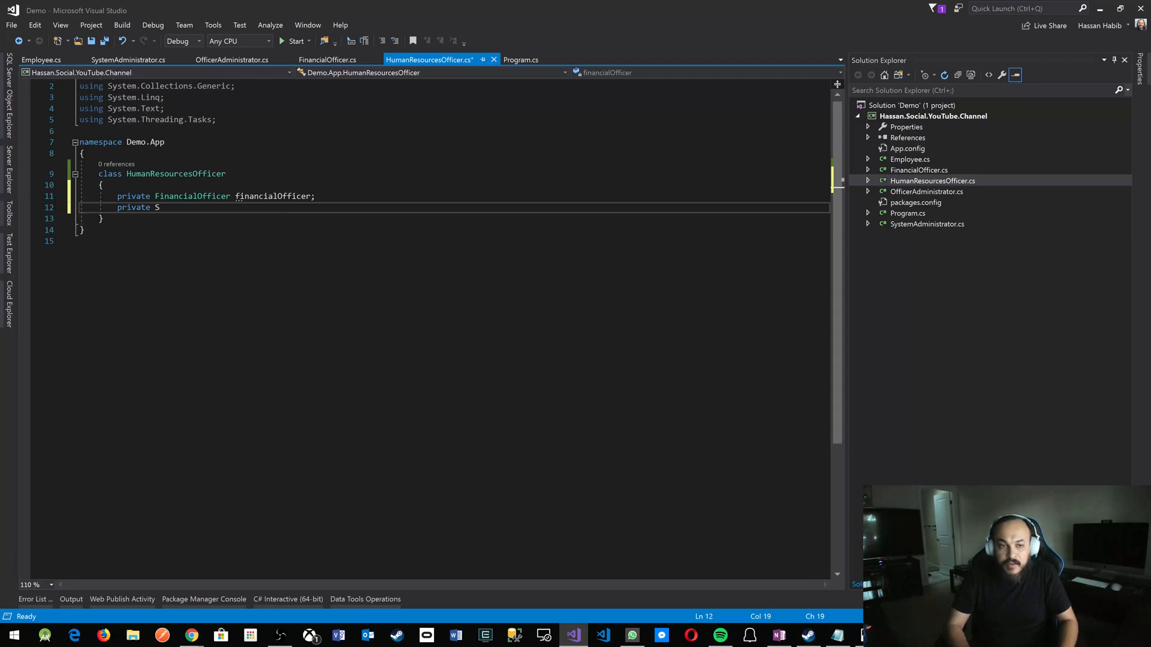
{"action": "type", "text": "SystemAdministrator systemAdministrator;"}
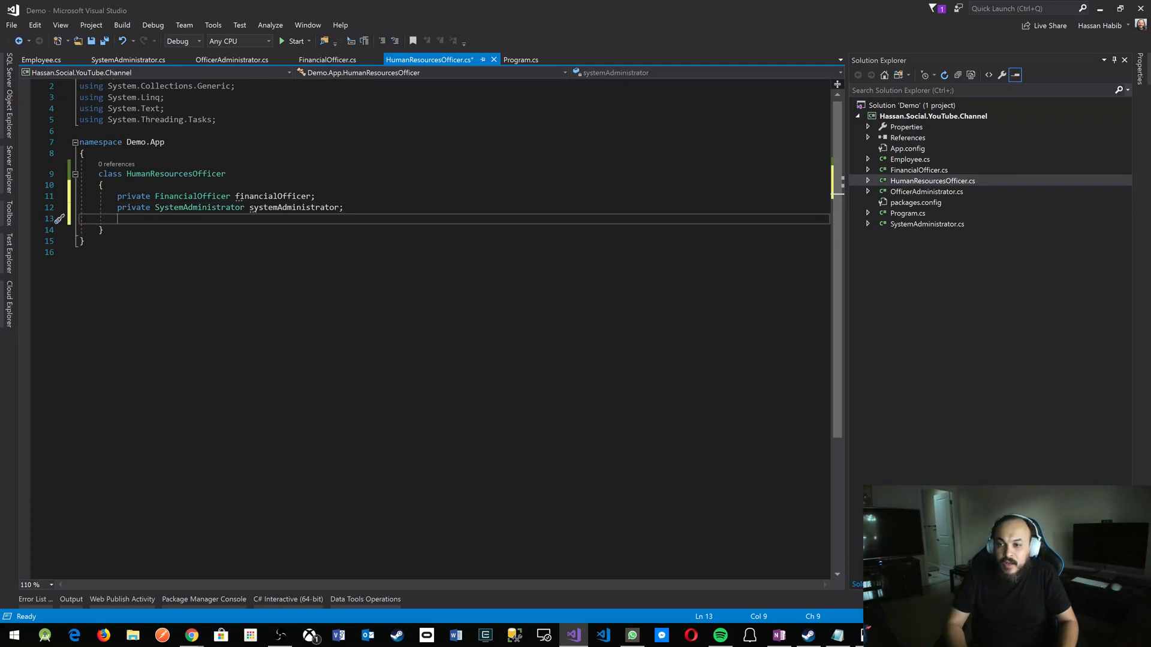
{"action": "type", "text": "private"}
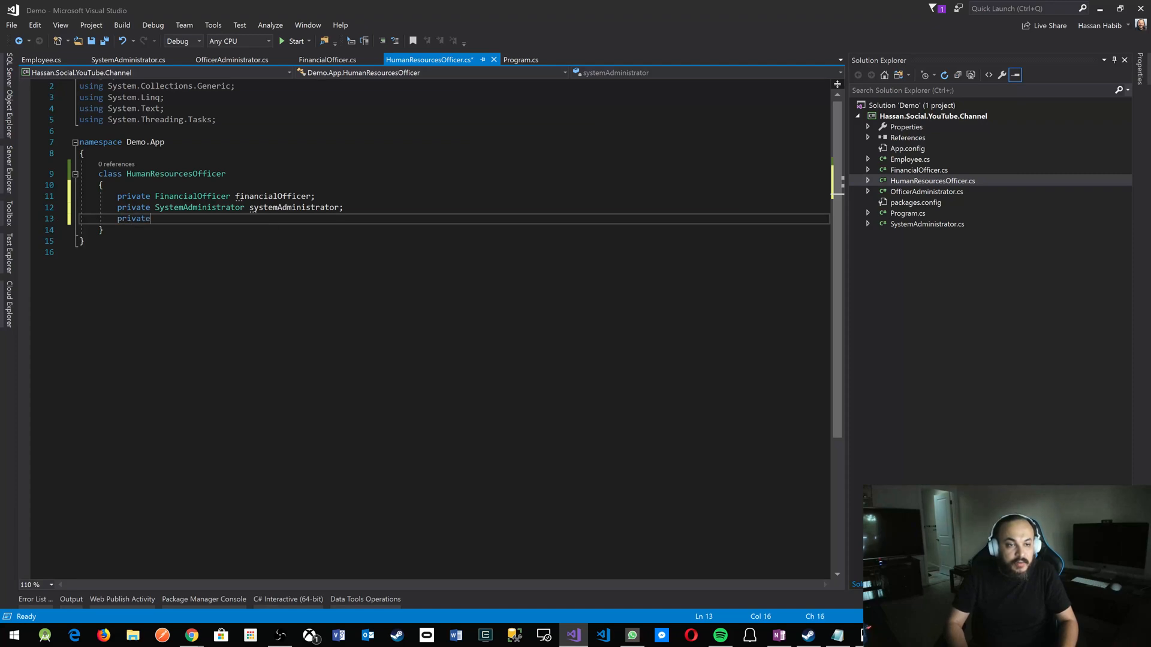
{"action": "type", "text": "OfficeA"}
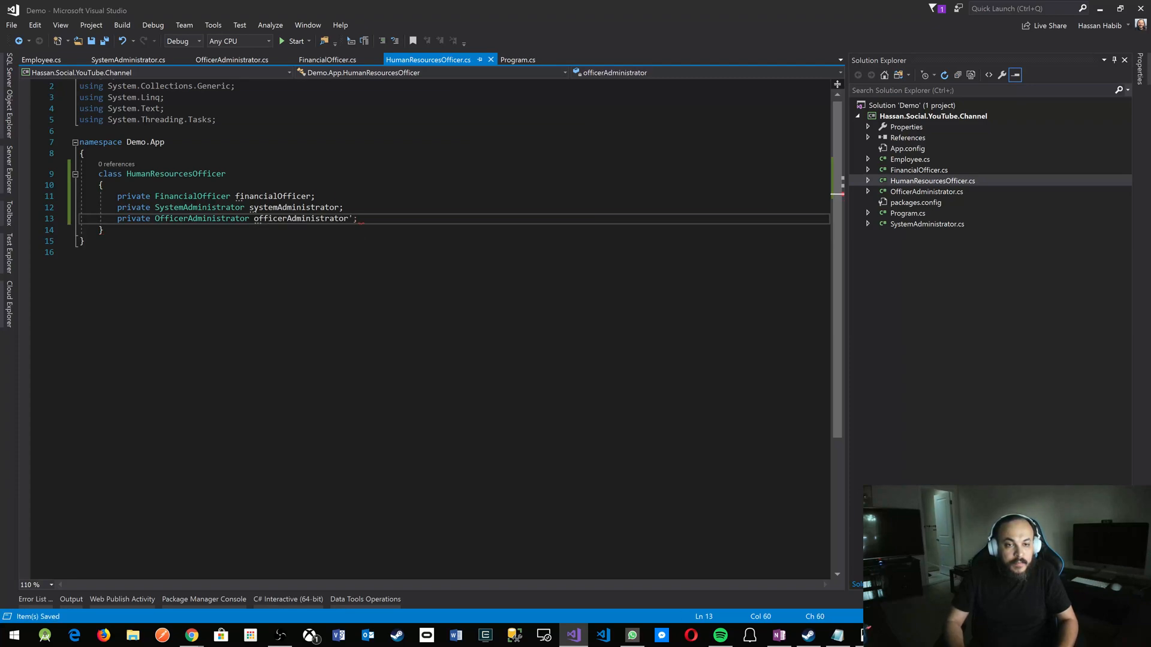
{"action": "type", "text": "po"}
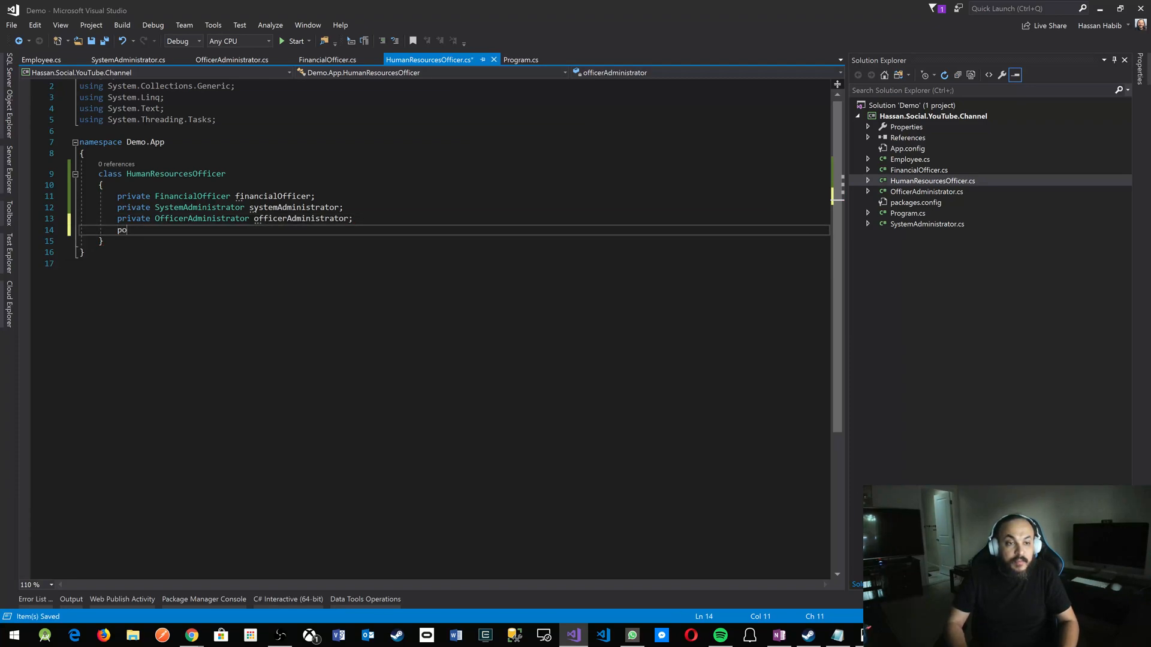
{"action": "type", "text": "r"}
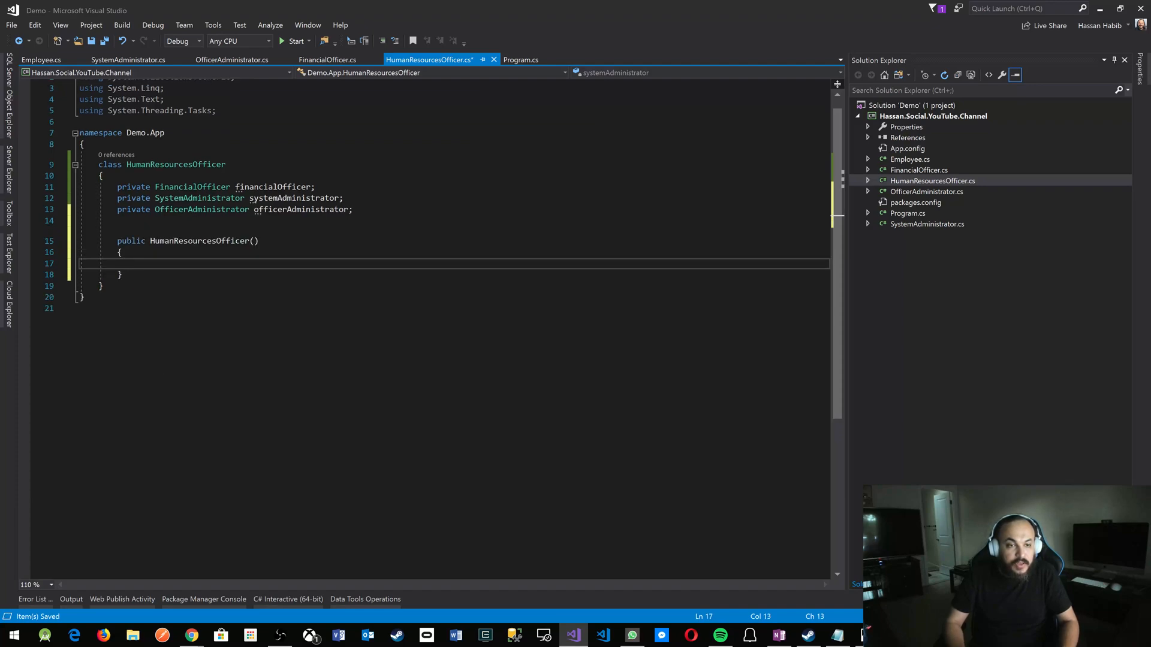
Step: Write the constructor assigning new FinancialOfficer, SystemAdministrator and OfficerAdministrator instances to the fields
{"action": "type", "text": "th"}
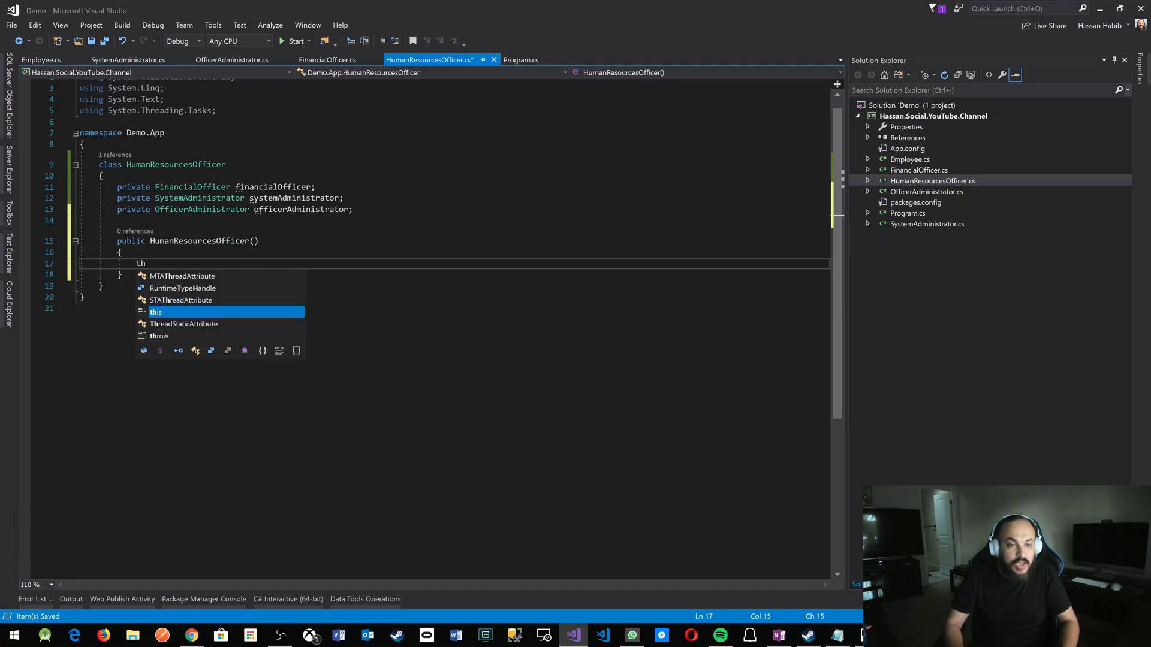
{"action": "type", "text": "this.financialOfficer;"}
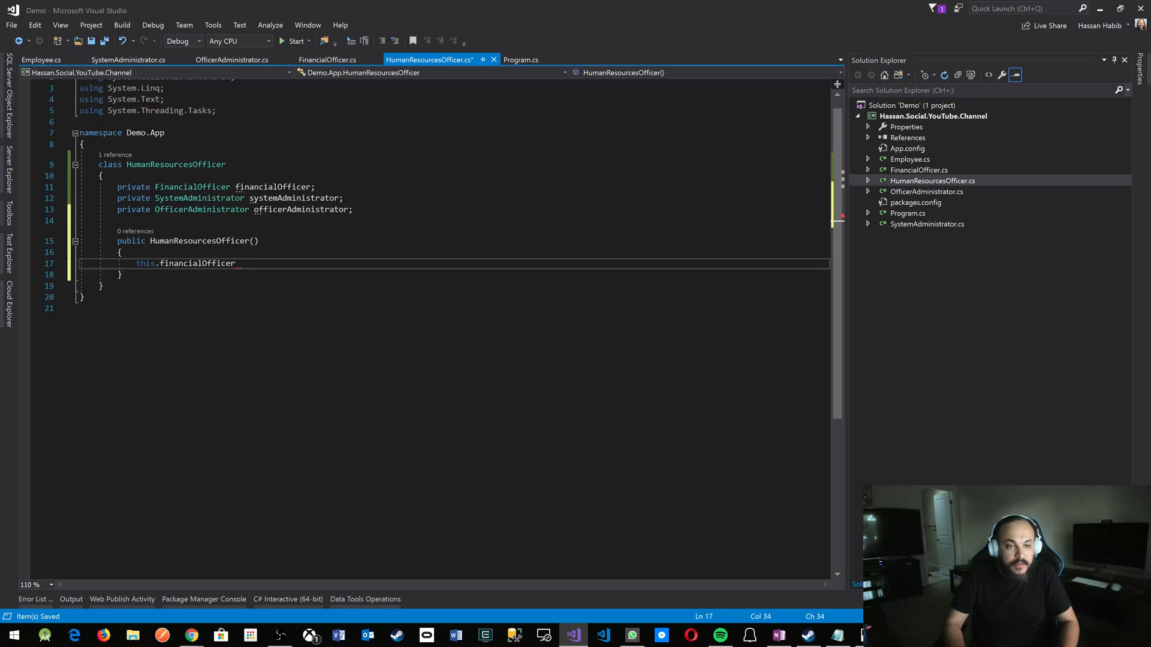
{"action": "type", "text": "= new FinancialOfficer();"}
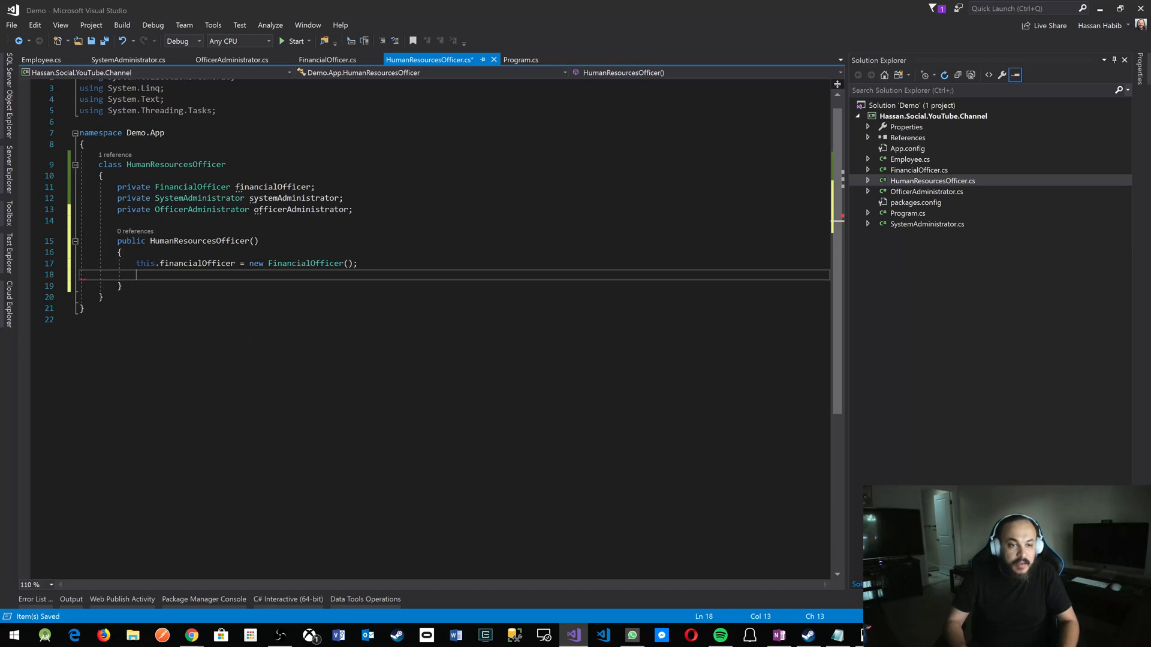
{"action": "type", "text": "this."}
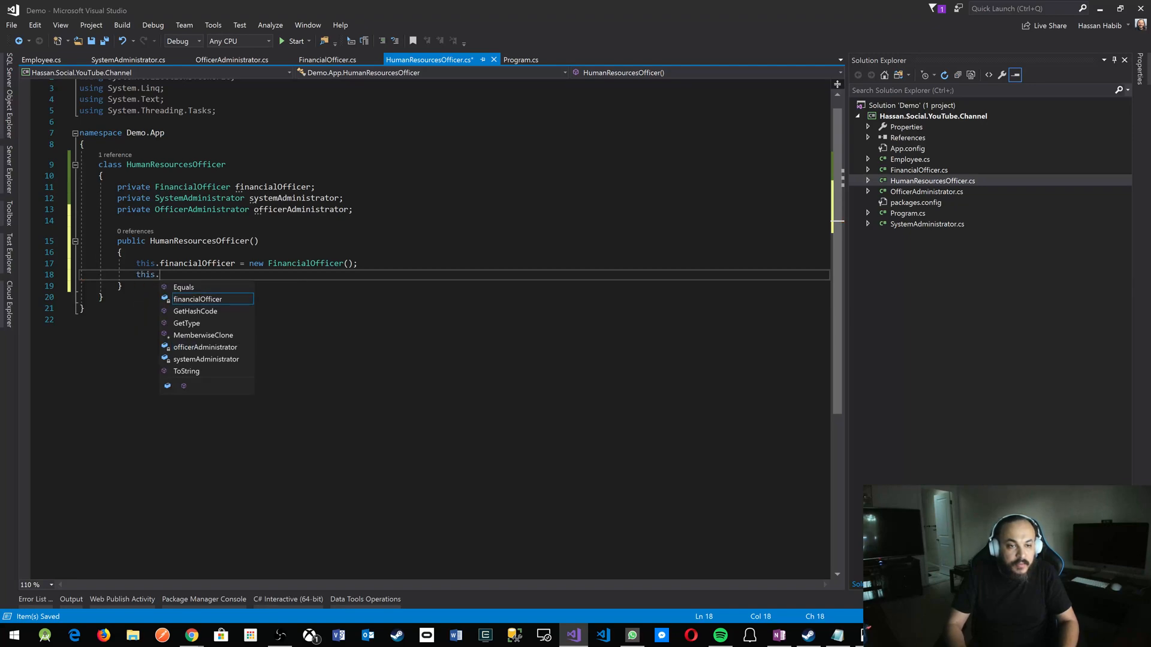
{"action": "type", "text": "systemAdministrator = new SystemAdministrator();"}
{"action": "type", "text": "this"}
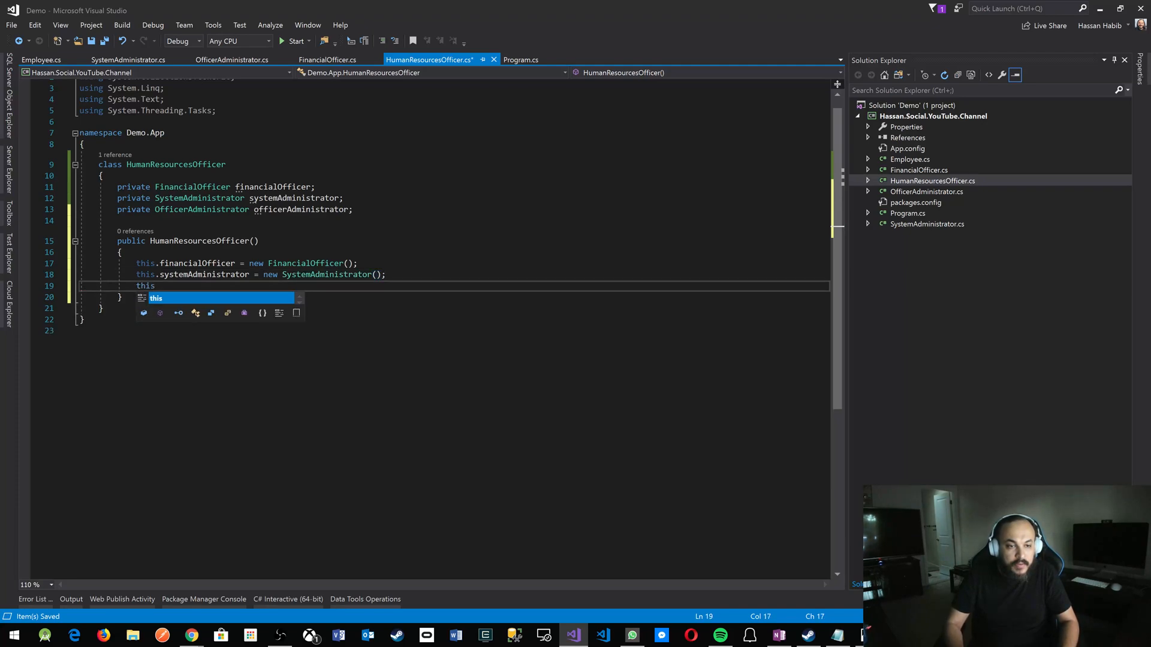
{"action": "type", "text": "offic"}
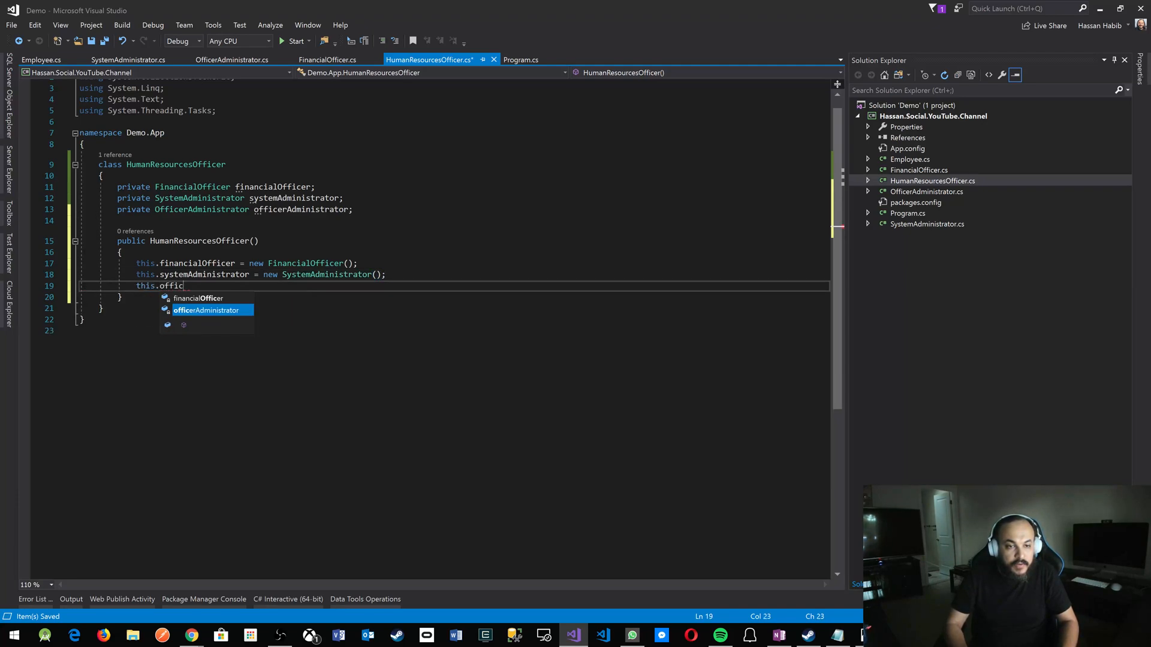
{"action": "type", "text": "erAdministrator = new OfficerAdministrator();"}
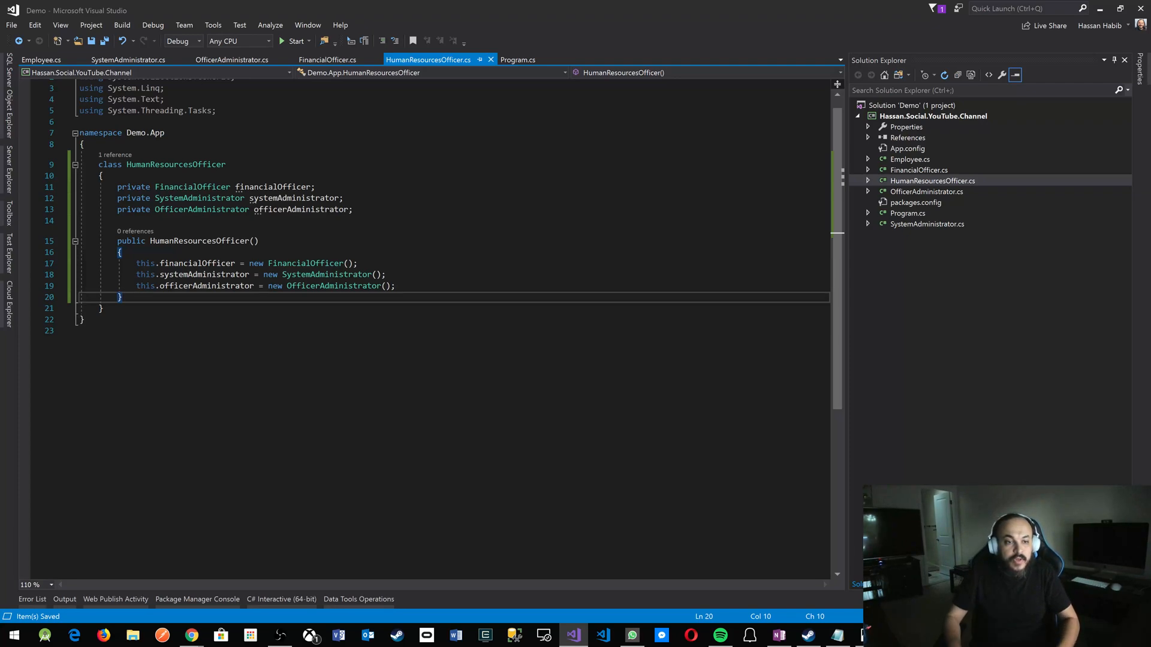
{"action": "type", "text": "public v"}
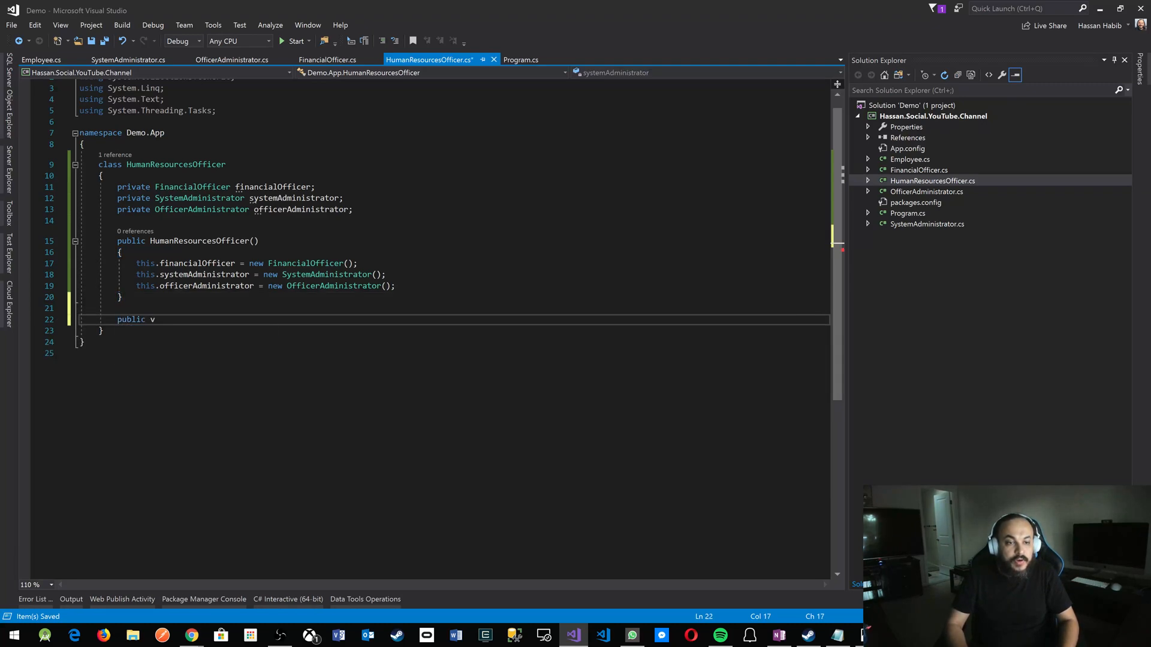
Step: Declare the public void StartNewEmployeeProcess(Employee employee) method signature
{"action": "type", "text": "oid Onboar"}
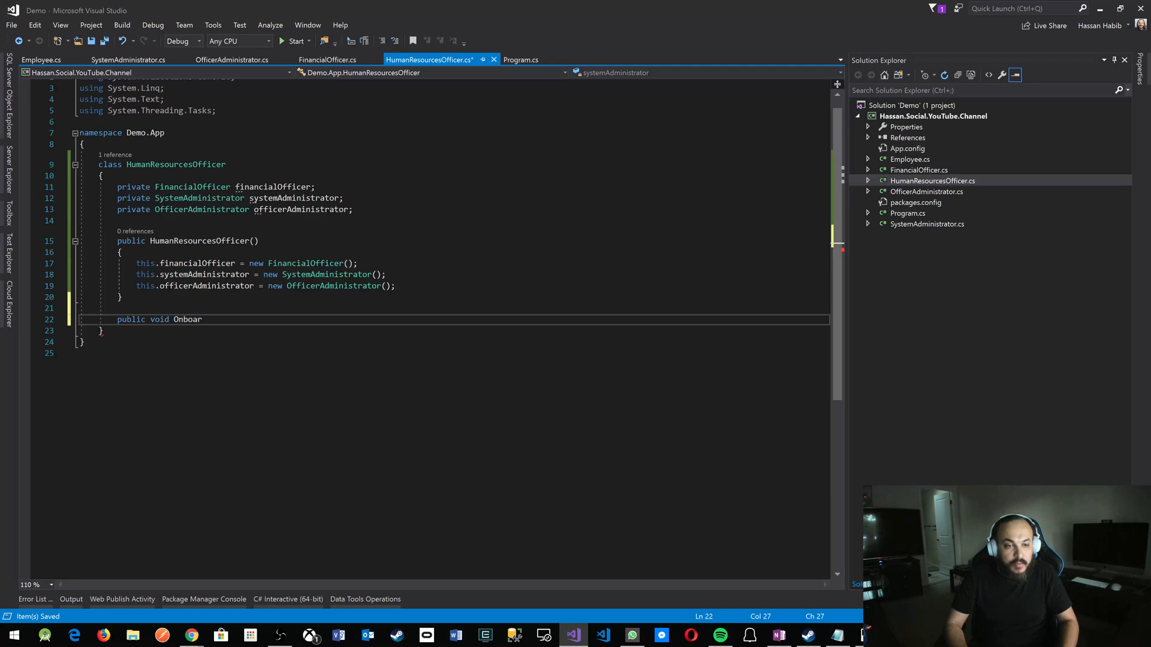
{"action": "type", "text": "dNewEmploye"}
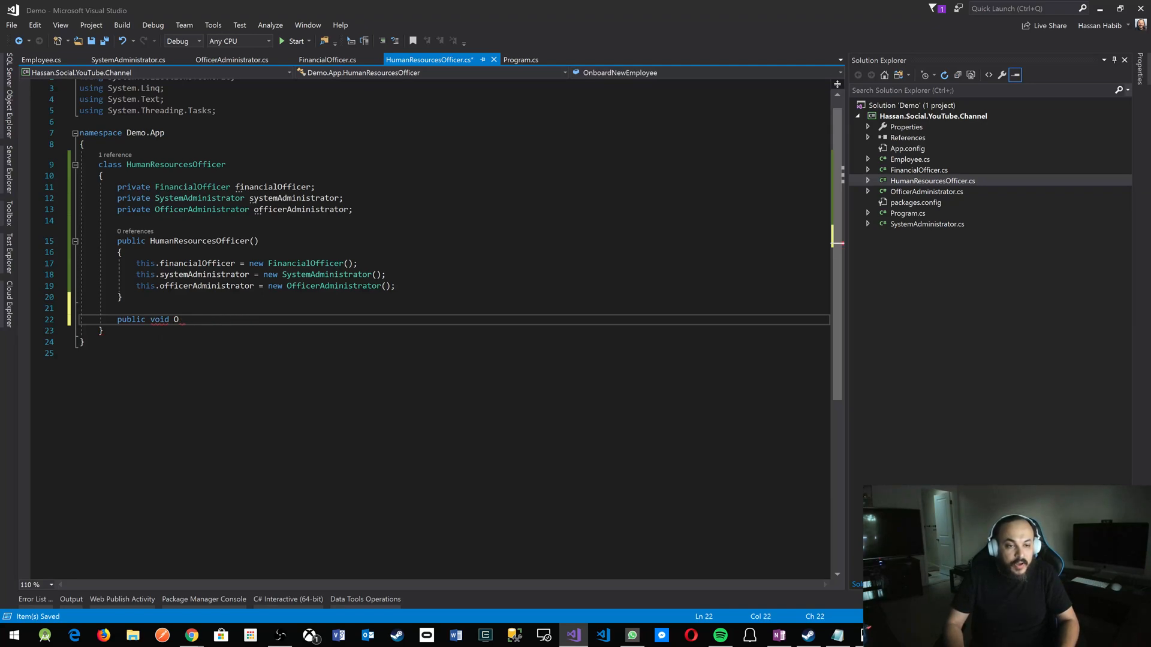
{"action": "type", "text": "StartNewE"}
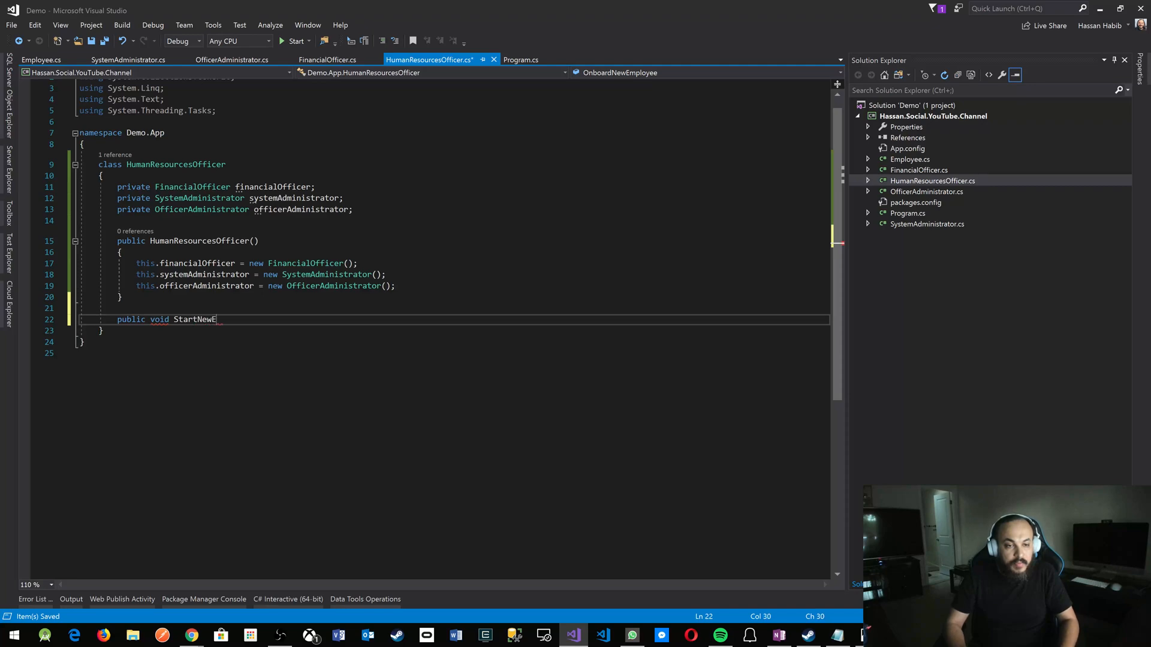
{"action": "type", "text": "mployeeProce"}
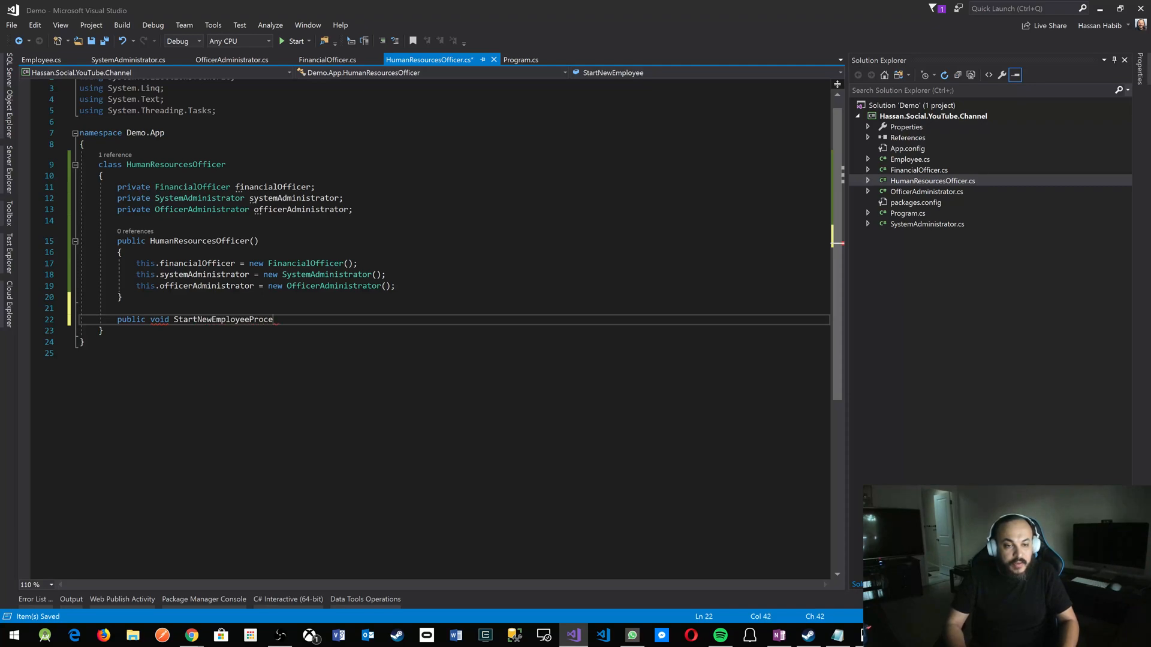
{"action": "type", "text": "ss(Employee)"}
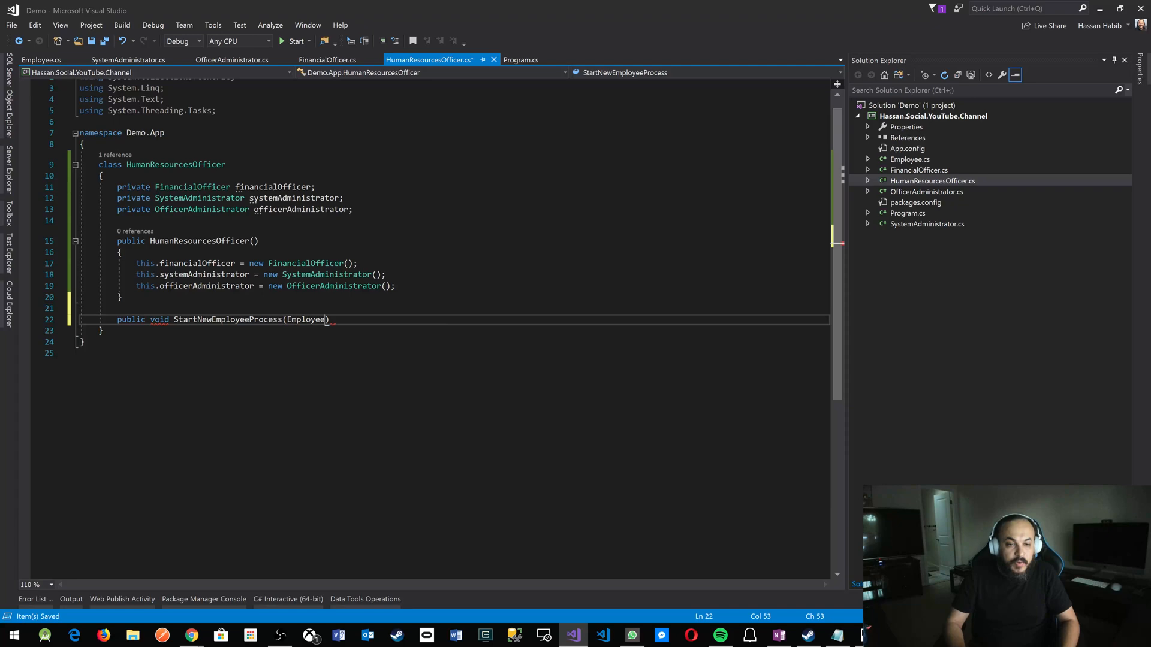
{"action": "type", "text": "employee"}
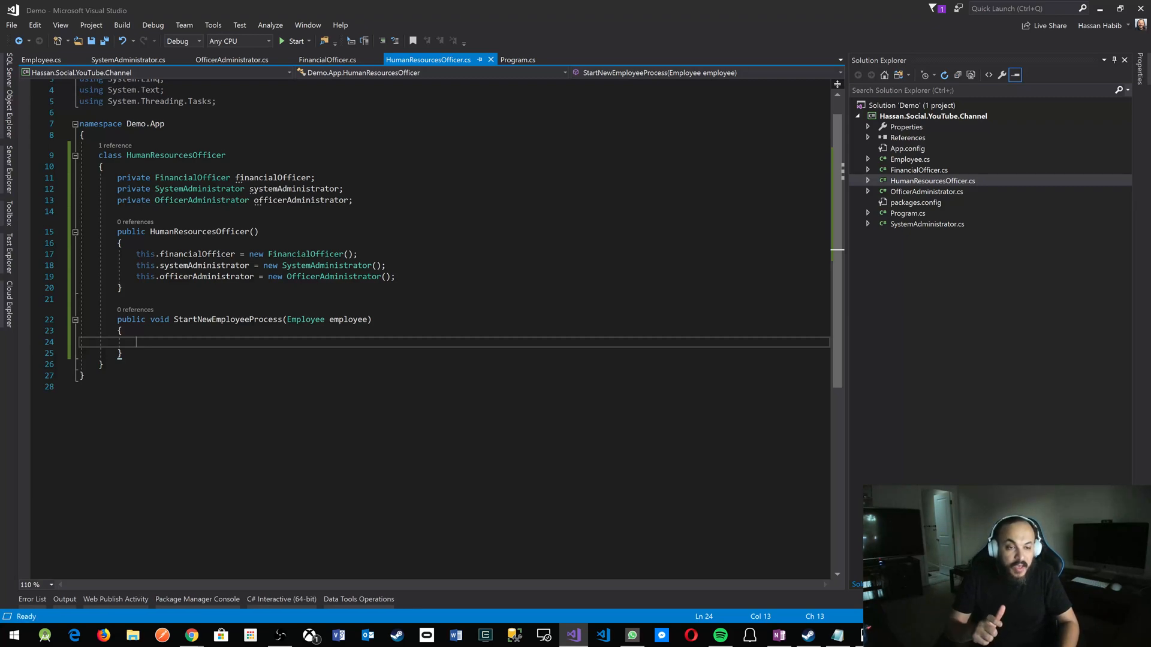
Step: Call PrepareNewEmployeeFinances, PrepareNewEmployeeOffice and GrantNewEmployeeAccess with the employee
{"action": "type", "text": "this"}
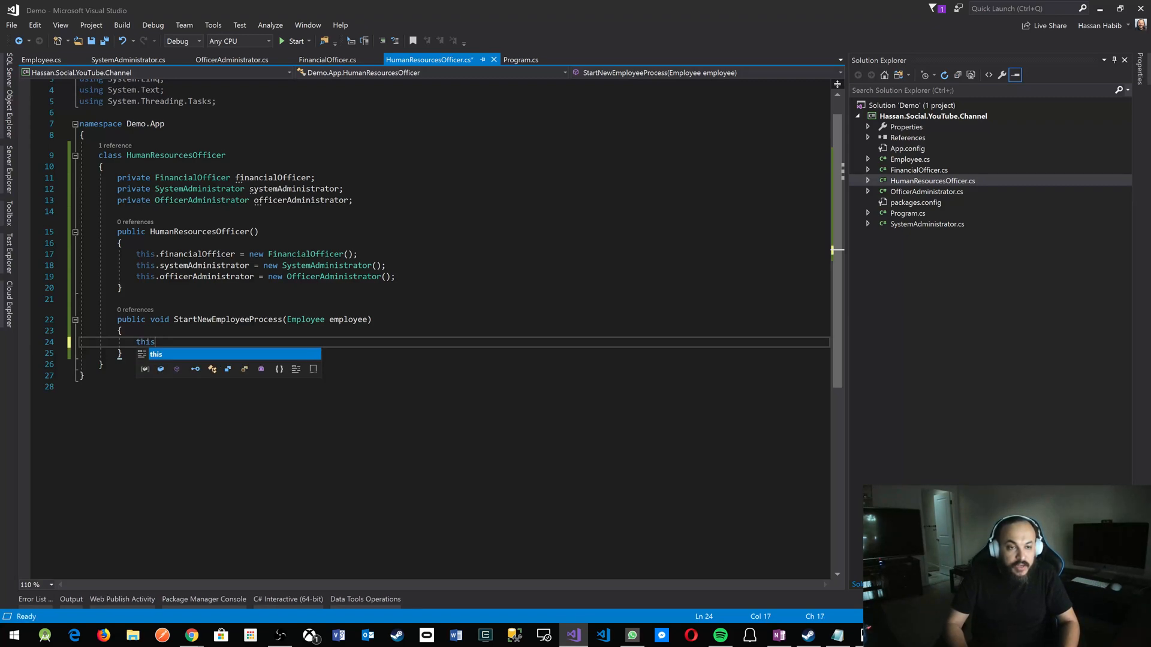
{"action": "type", "text": ".financialOfficer."}
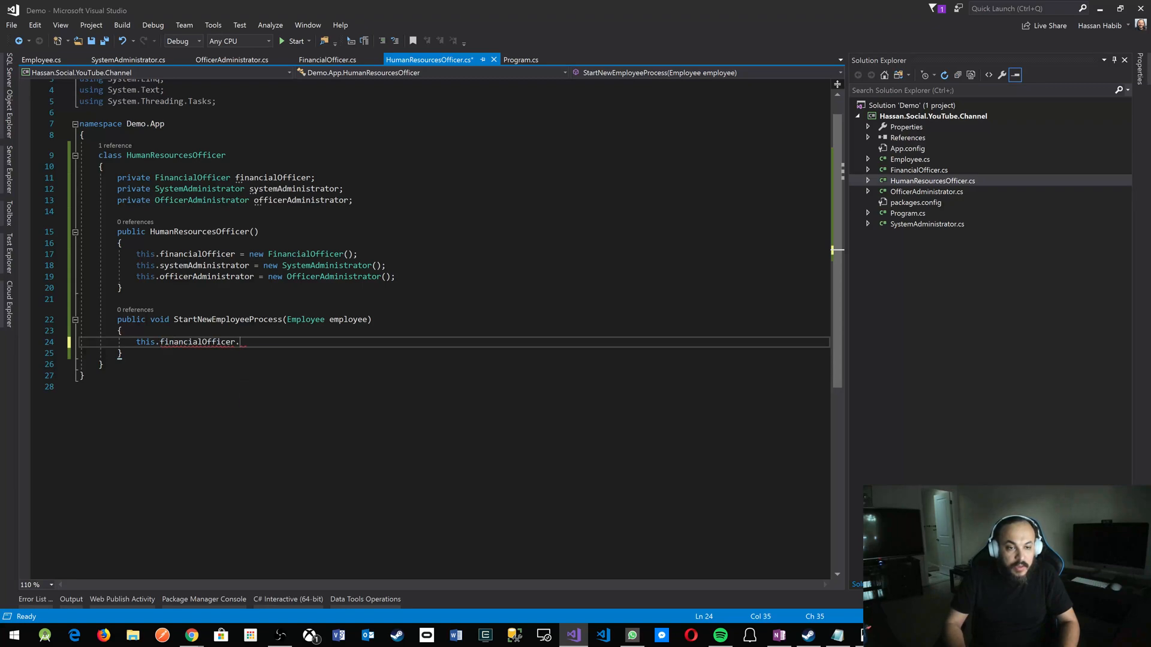
{"action": "type", "text": "PrepareNewEmployeeFinances()"}
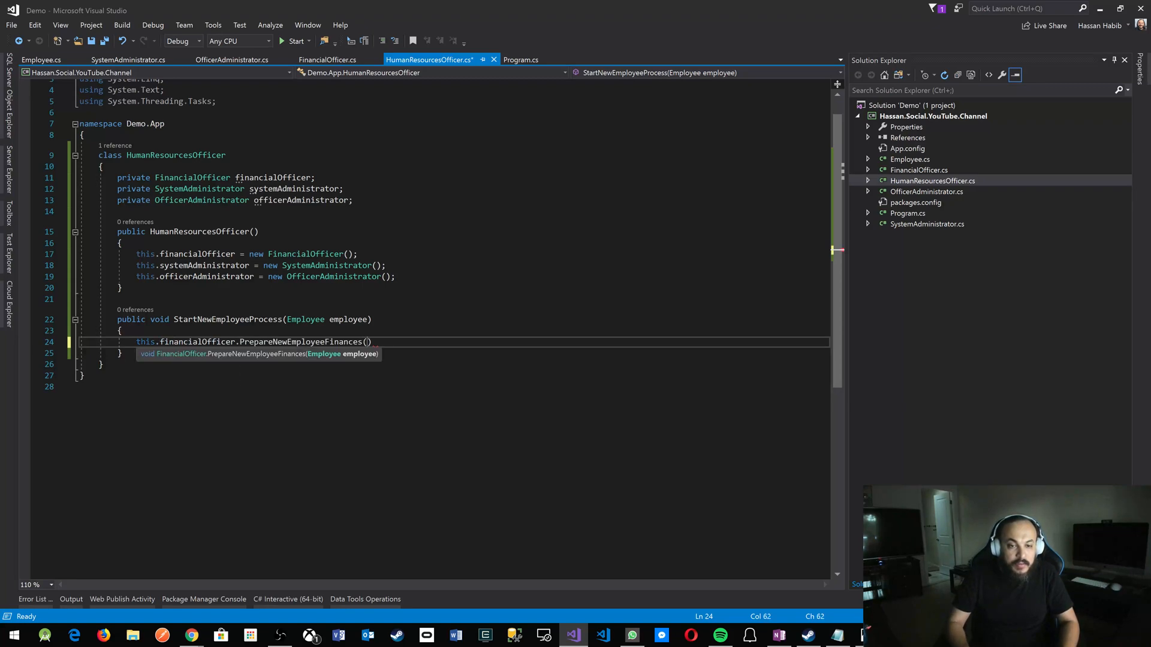
{"action": "type", "text": "employee"}
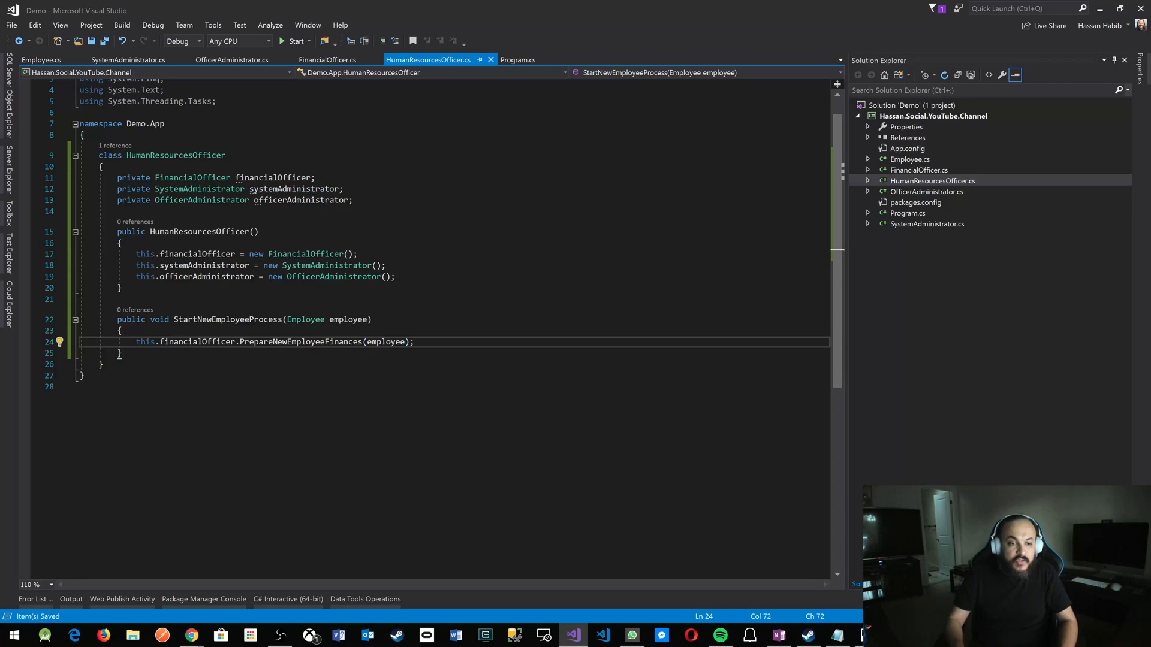
{"action": "type", "text": "this."}
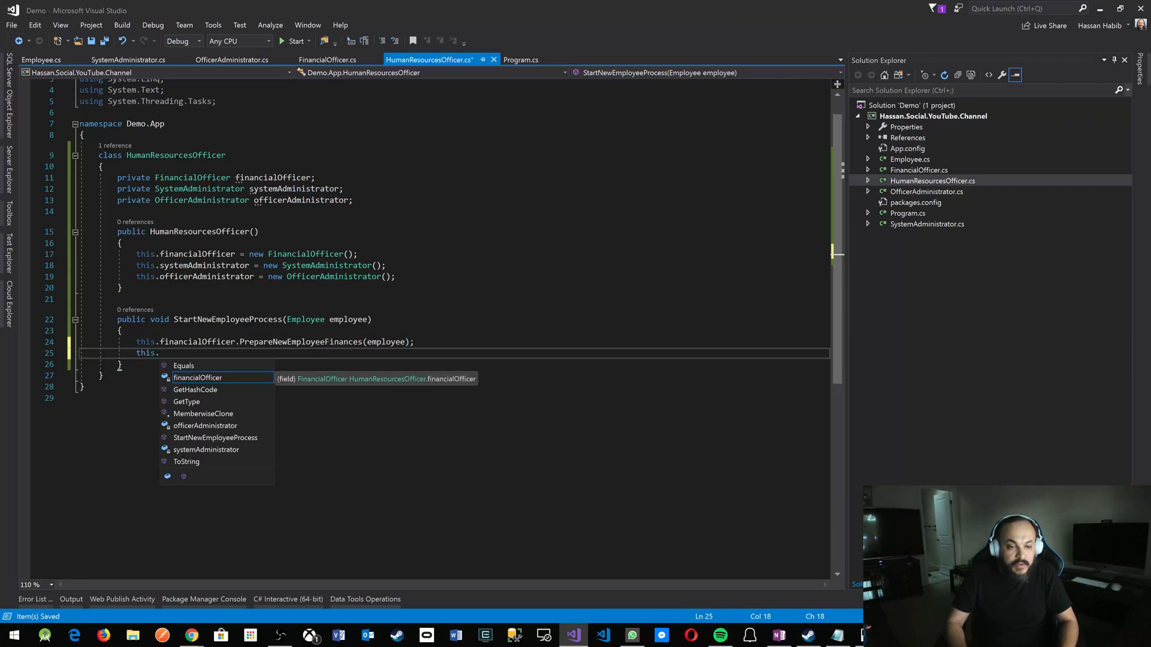
{"action": "type", "text": "officerAdministrator."}
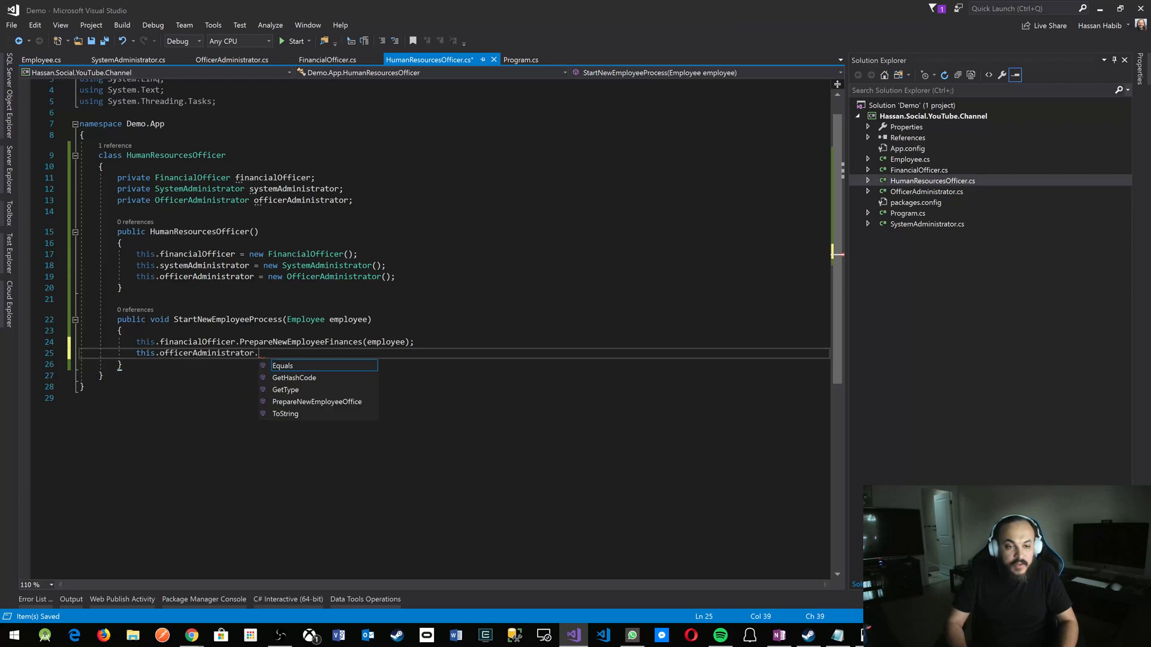
{"action": "type", "text": "PrepareNewEmployeeOffice(employee);"}
{"action": "type", "text": "this."}
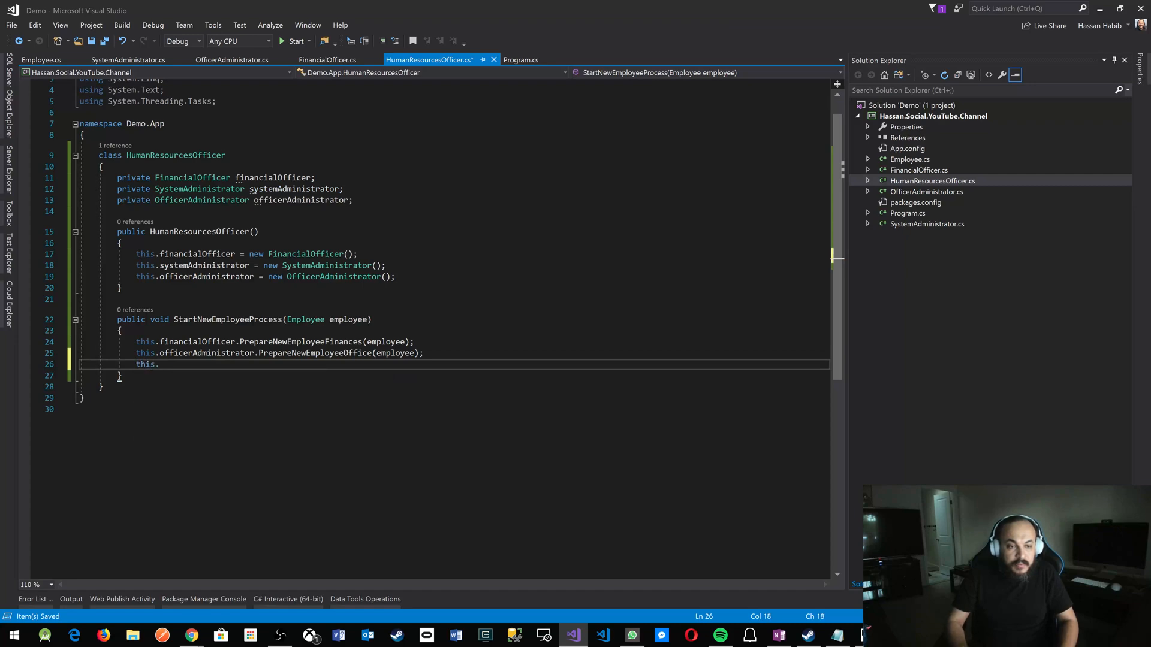
{"action": "type", "text": "sys"}
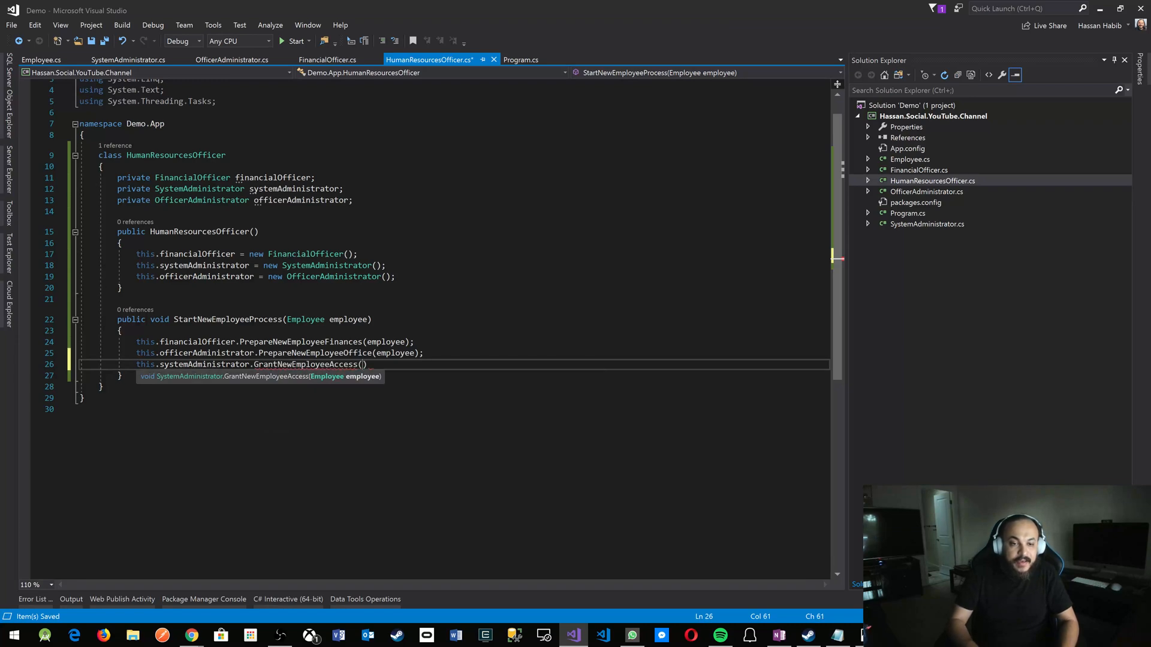
{"action": "type", "text": "employee"}
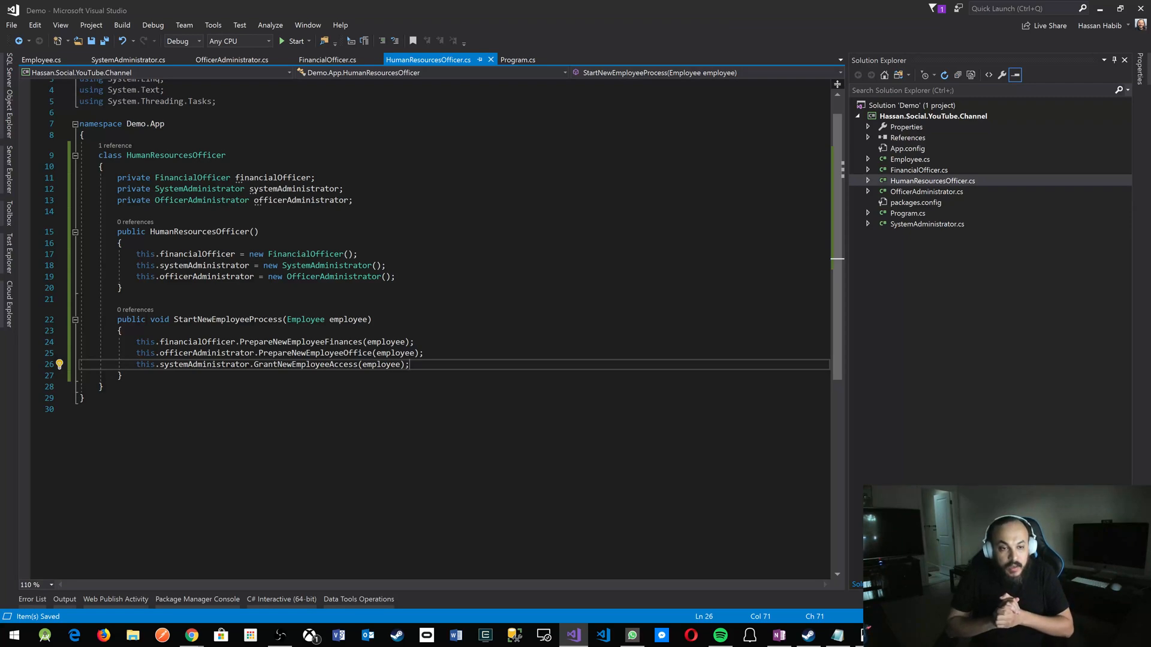
{"action": "key", "text": "Enter"}
{"action": "type", "text": "C"}
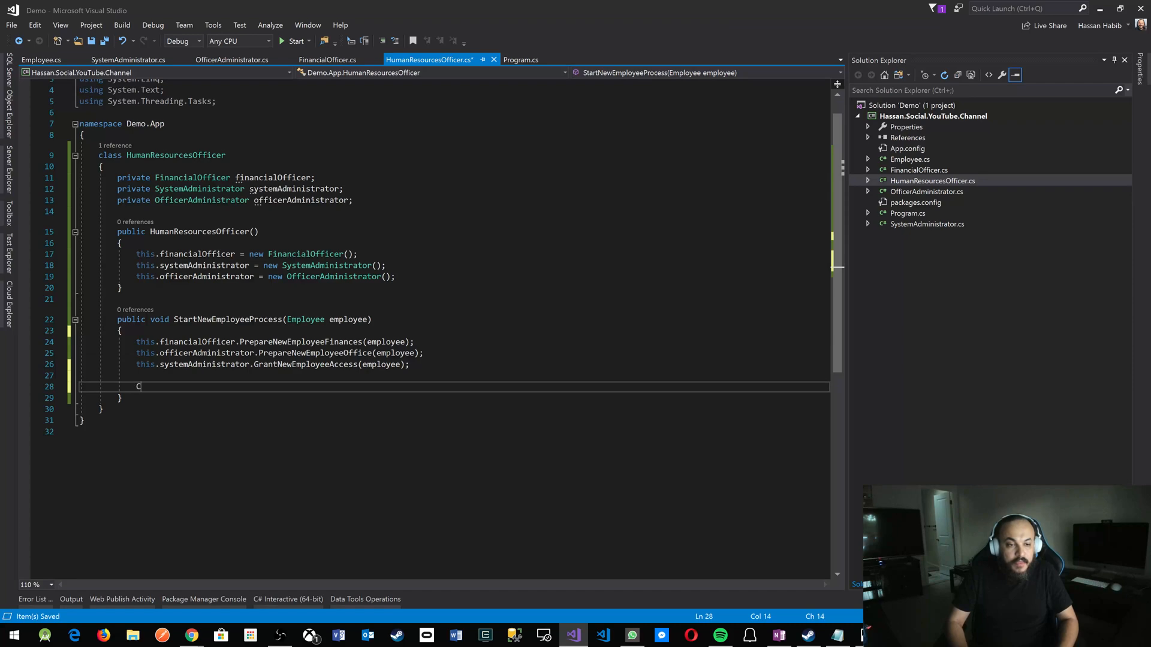
Step: Log to the console that {employee.Name} papers are prepared and ready to start!
{"action": "type", "text": "onsole.w"}
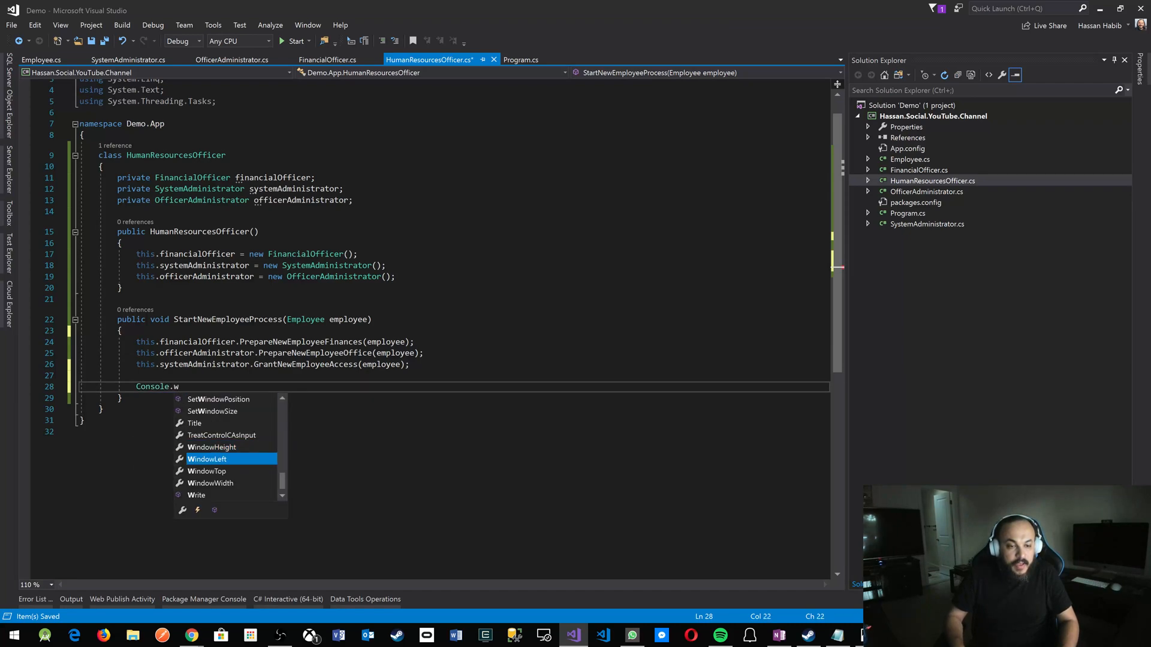
{"action": "type", "text": "riteLine(\""}
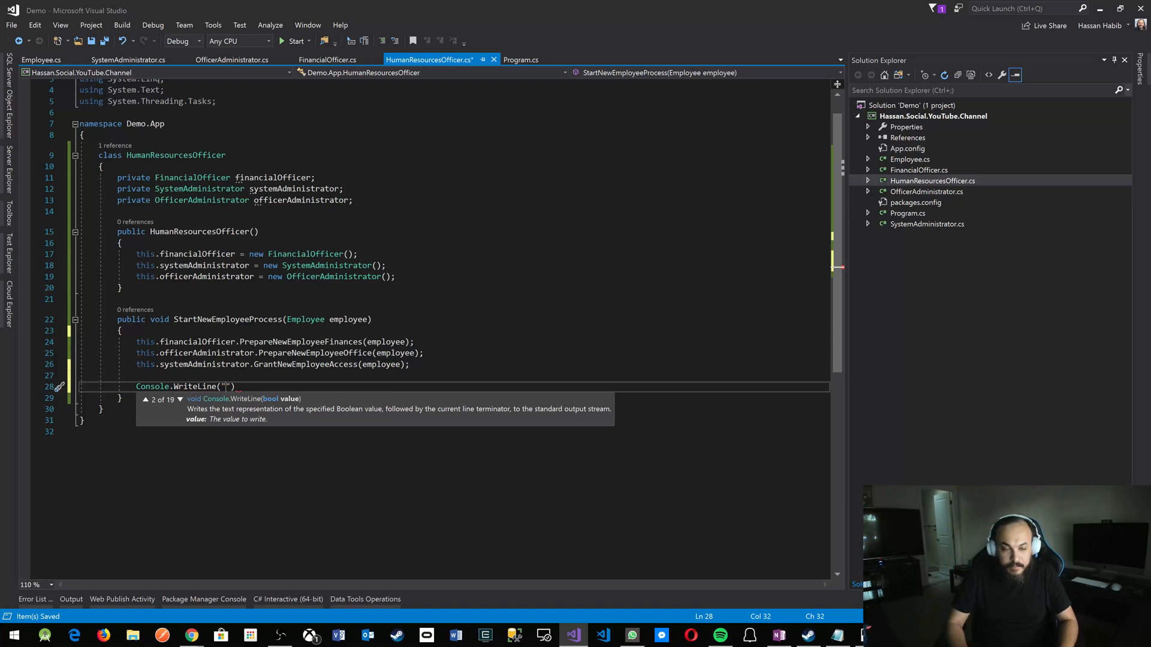
{"action": "type", "text": "$"}
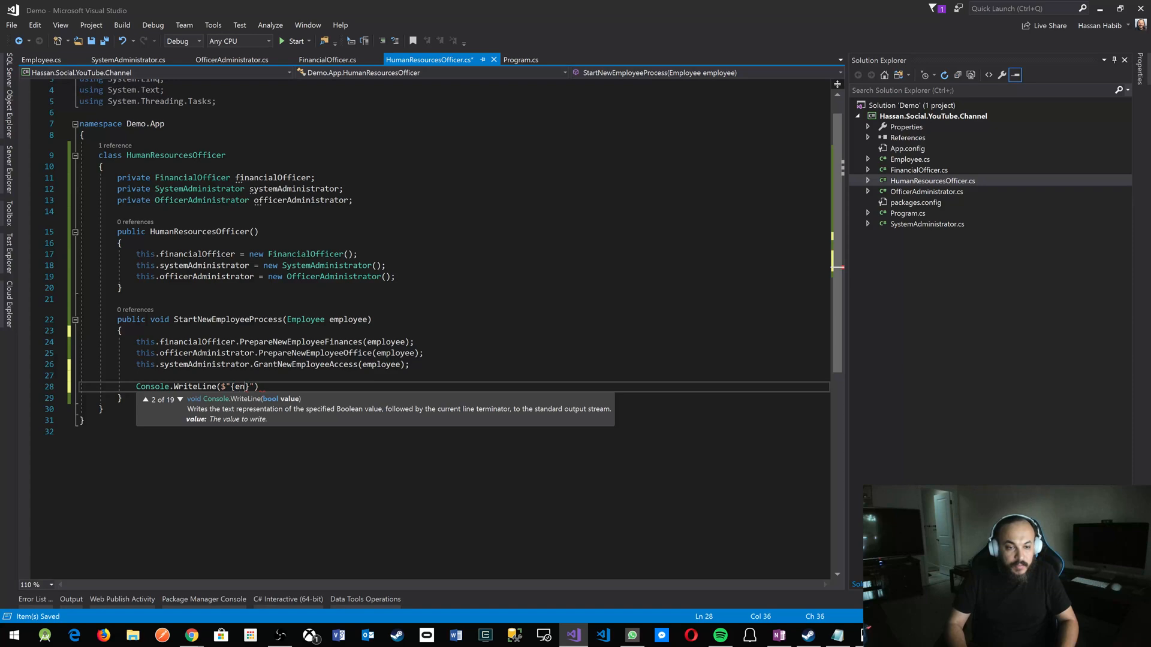
{"action": "type", "text": "mployee.Name} papers are prepared and ready to"}
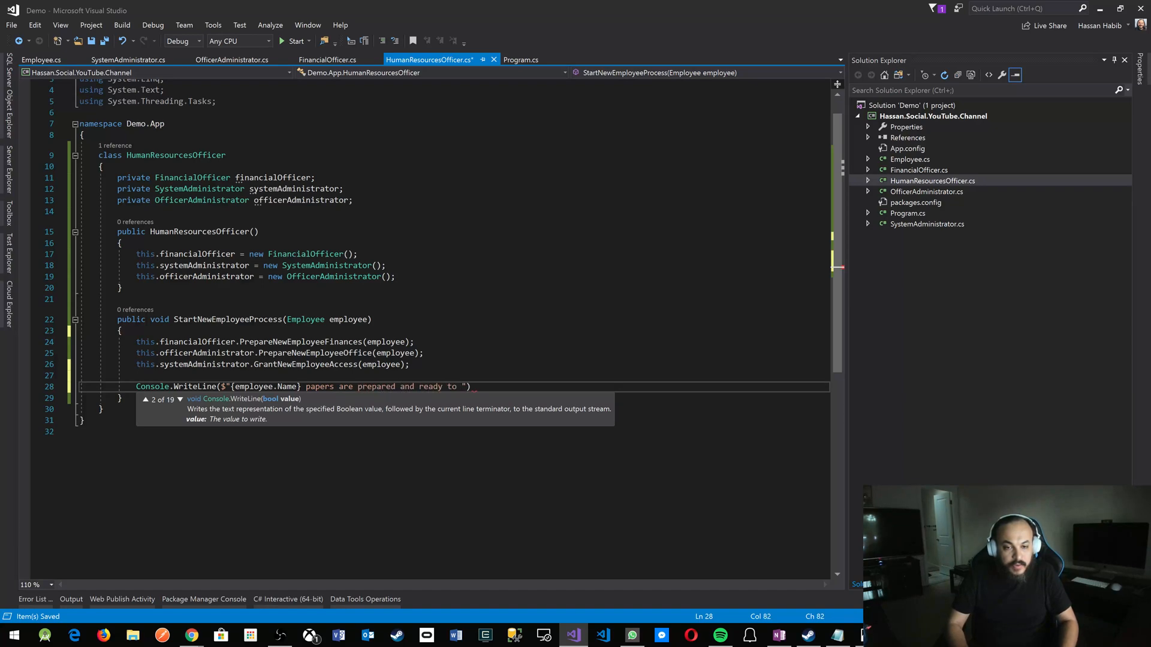
{"action": "type", "text": "start!"}
{"action": "type", "text": "Em"}
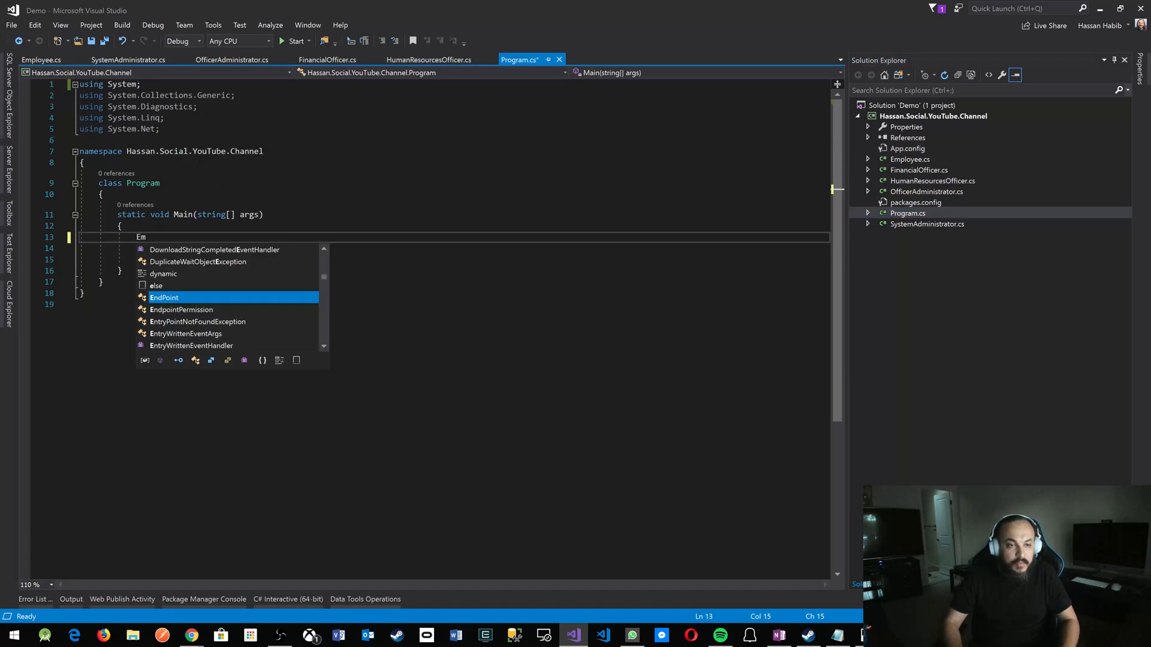
Step: In Main, create var employee = new Employee with Name = "Robert", importing Demo.App, and save
{"action": "type", "text": "var employee= n"}
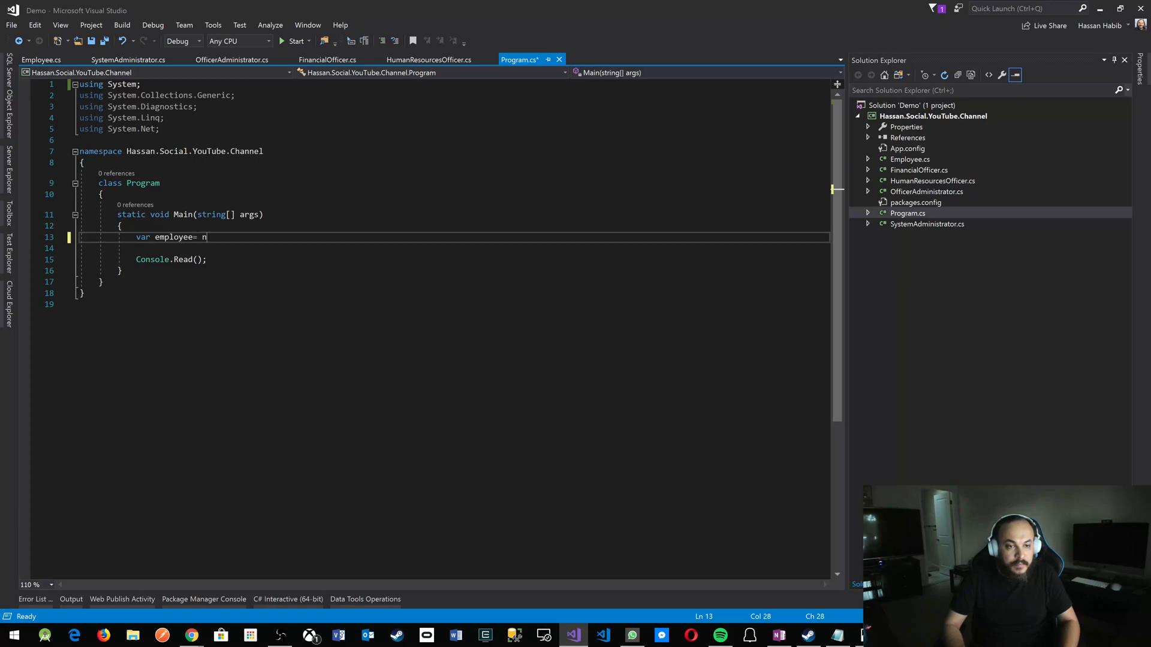
{"action": "type", "text": "ew"}
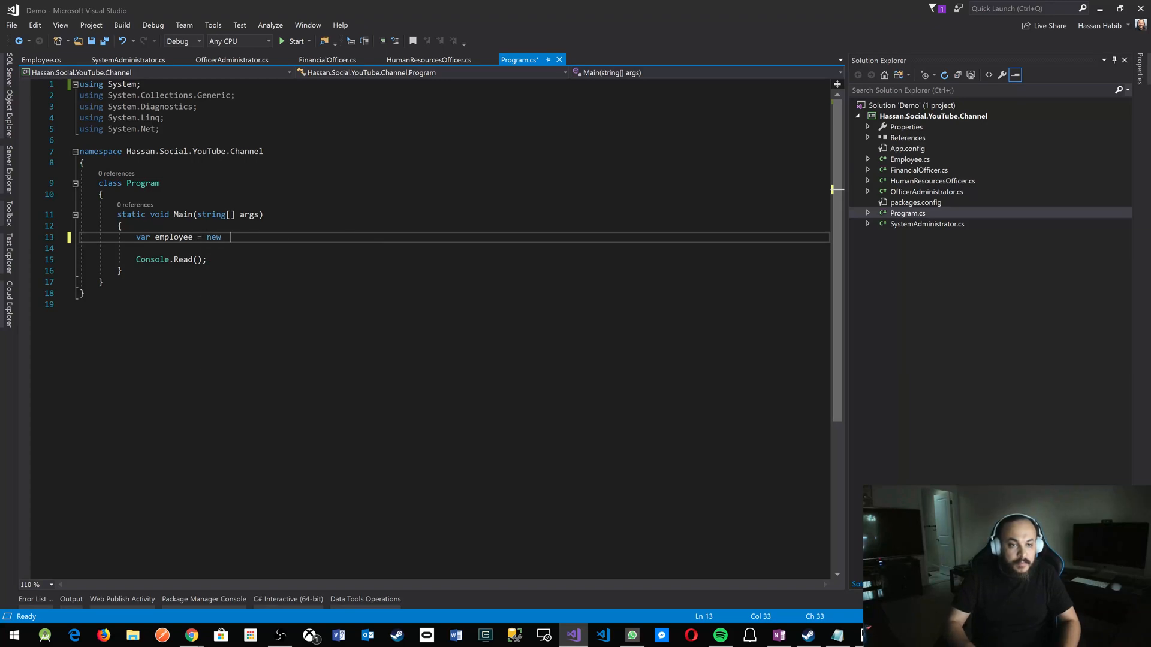
{"action": "type", "text": "Employee();"}
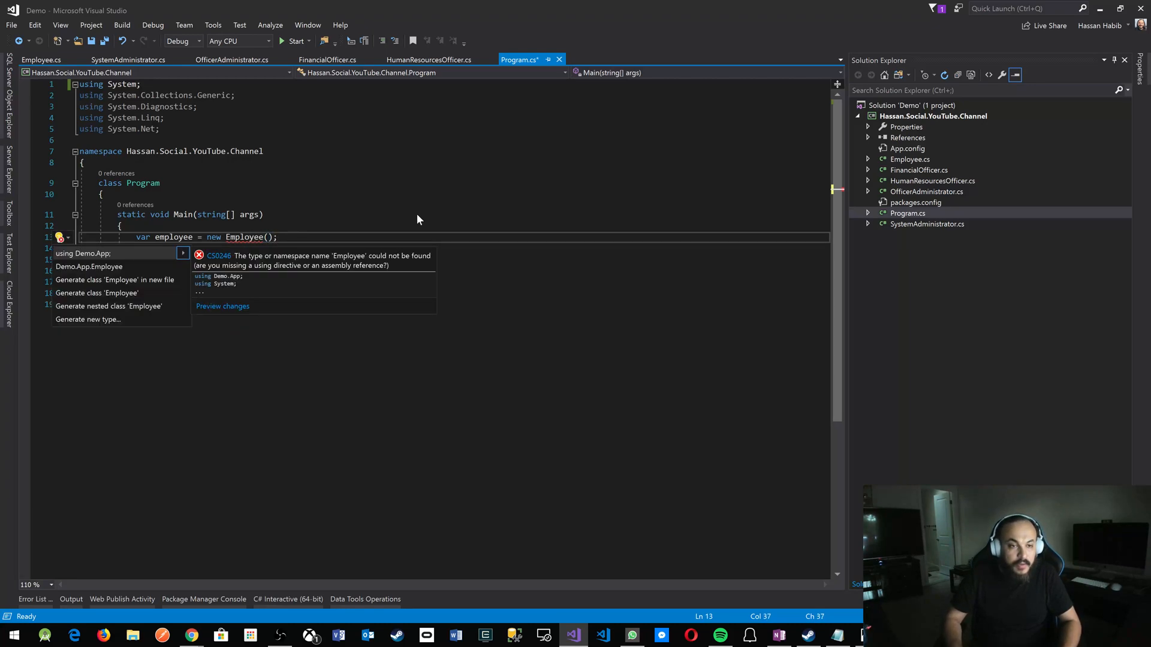
{"action": "left_click", "coordinate": [83, 253]}
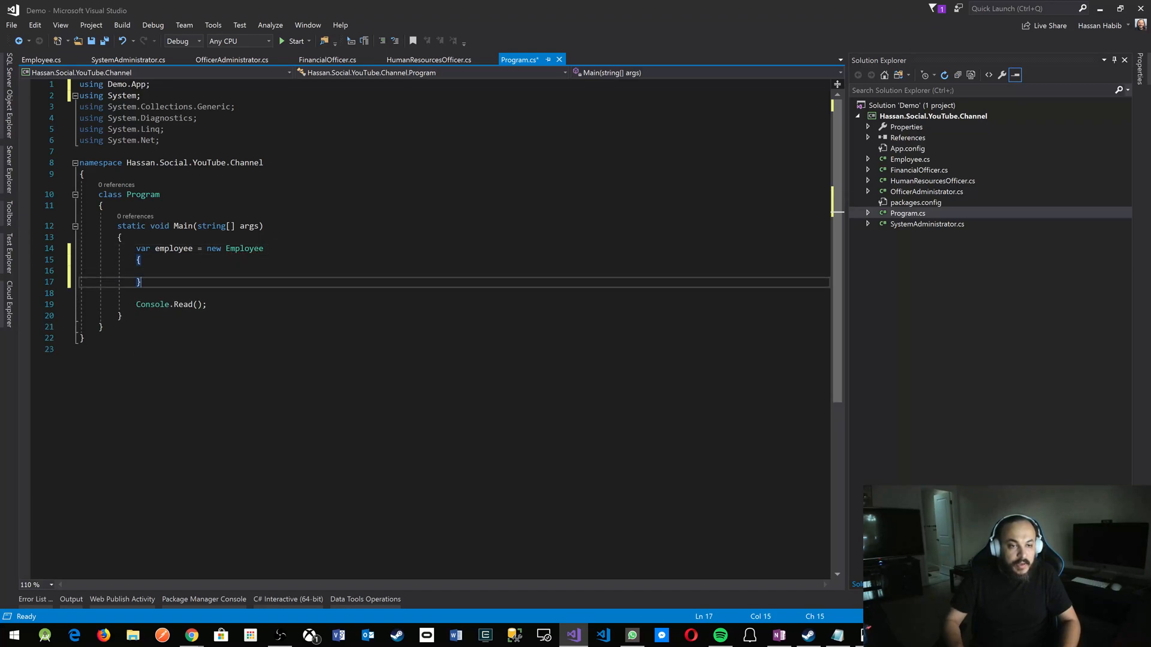
{"action": "type", "text": "Name"}
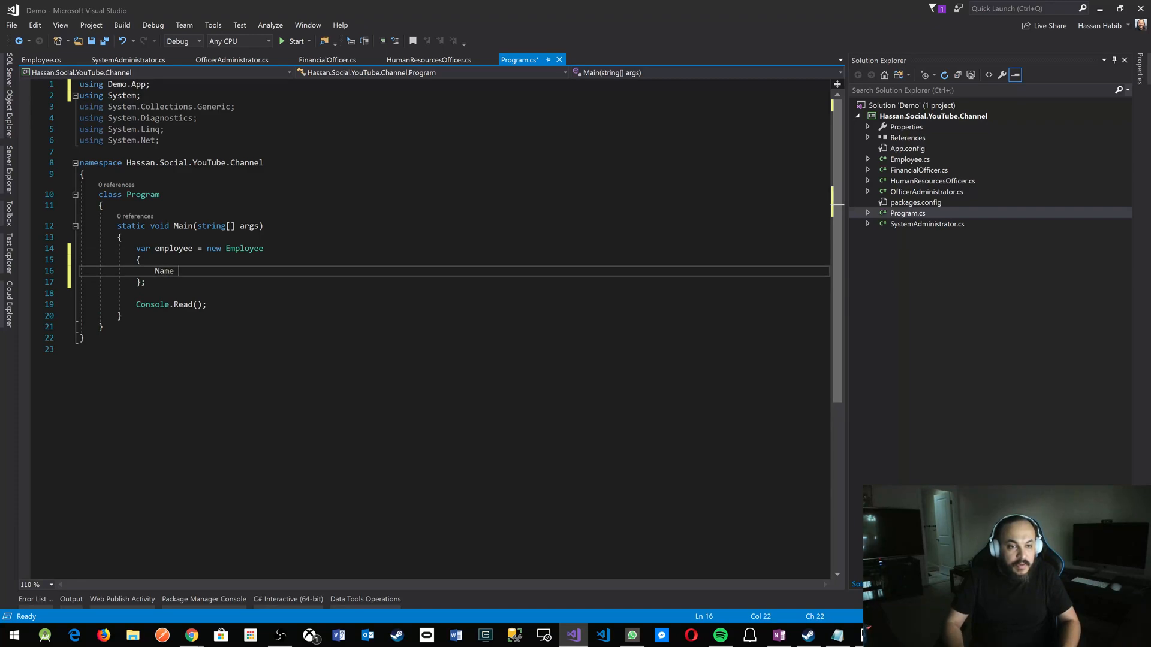
{"action": "type", "text": "= \"Robert\""}
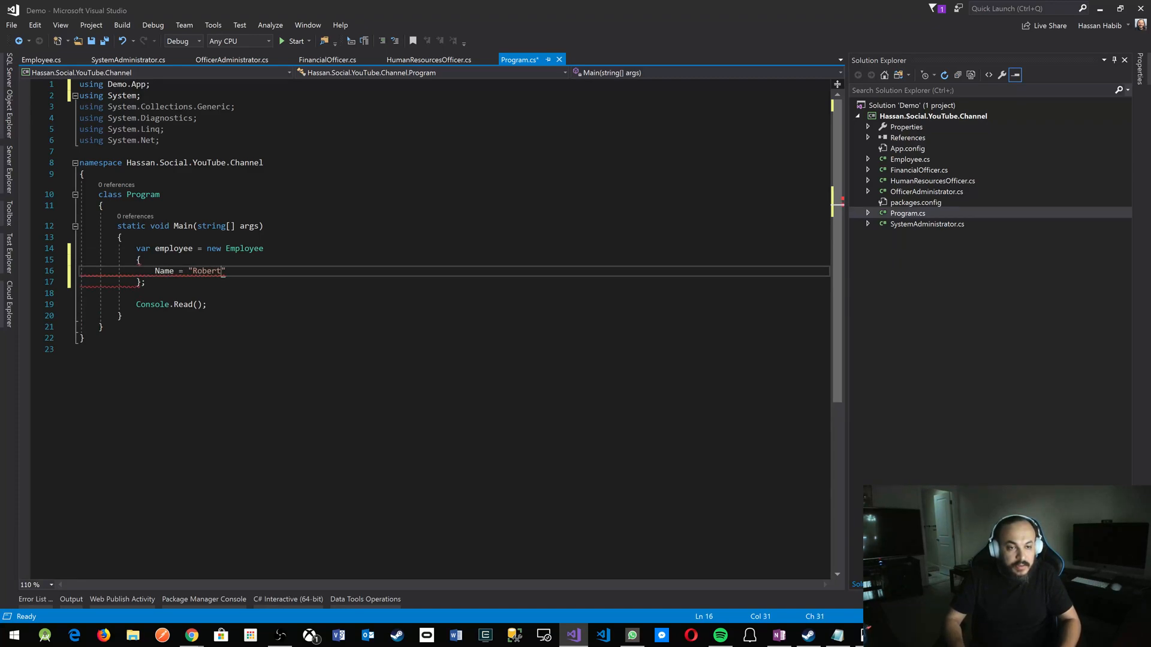
{"action": "key", "text": "enter"}
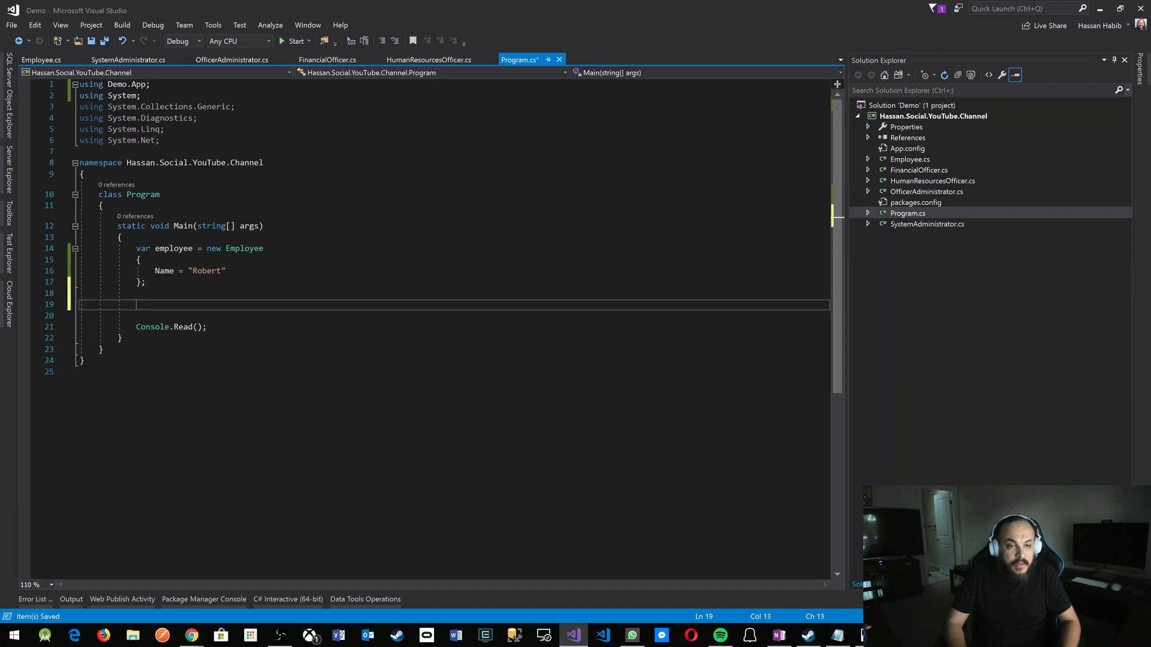
Step: Create var hrOfficer = new HumanResourcesOfficer() in Main
{"action": "type", "text": "var hr"}
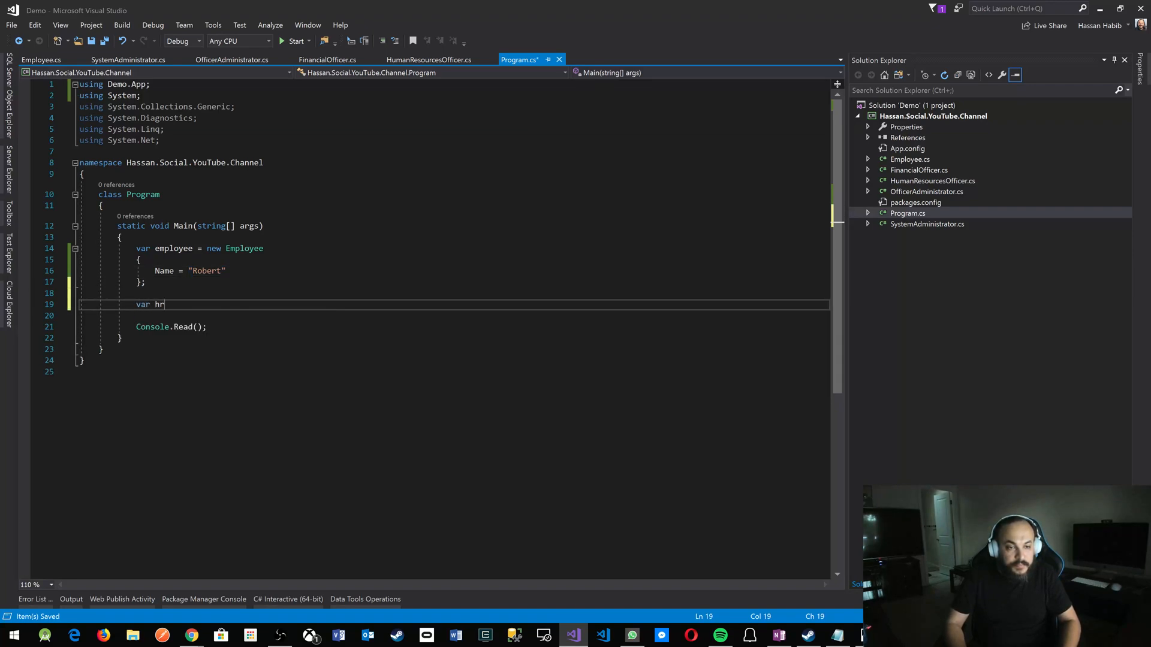
{"action": "type", "text": "Officer = n"}
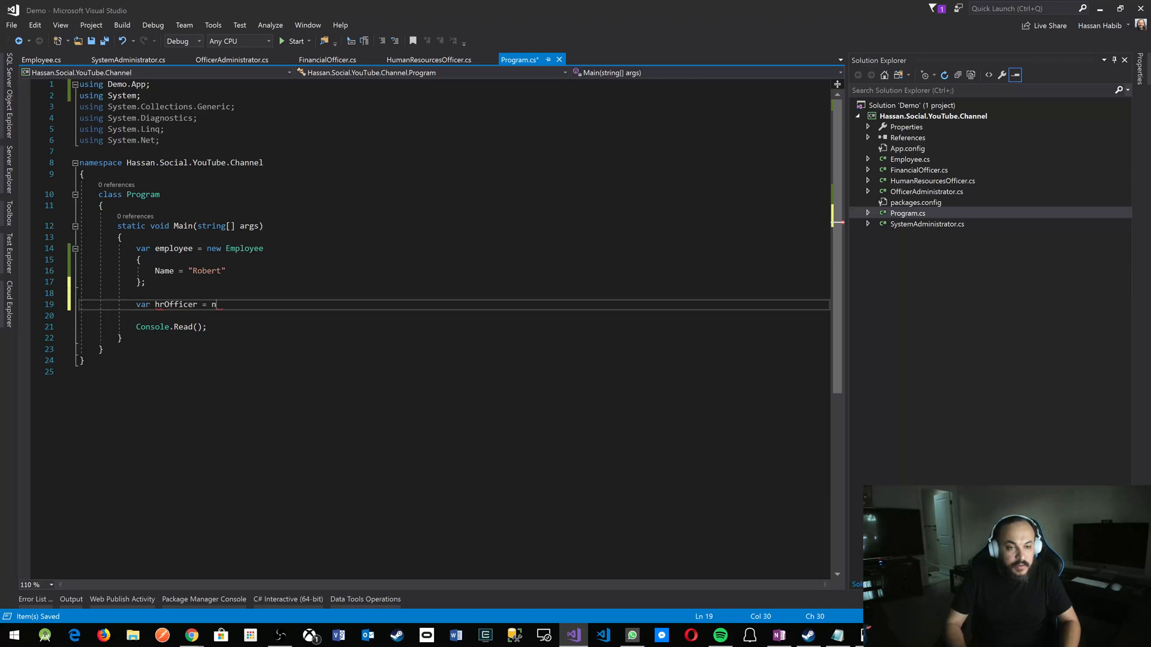
{"action": "type", "text": "ew H"}
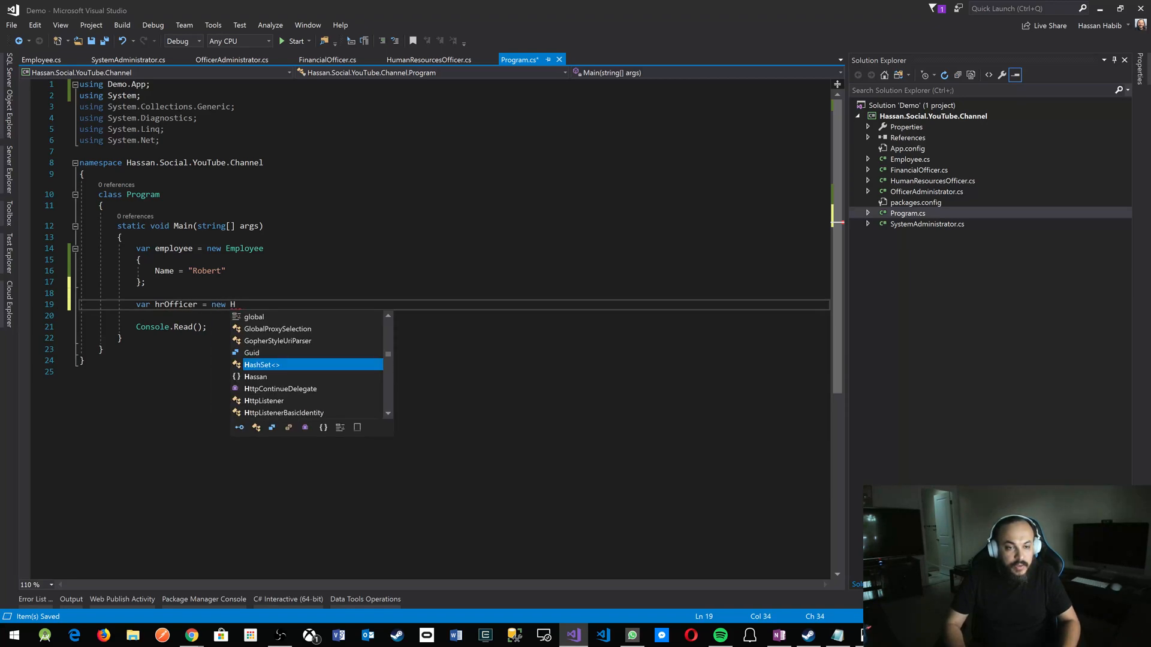
{"action": "type", "text": "umanResourcesOfficer();"}
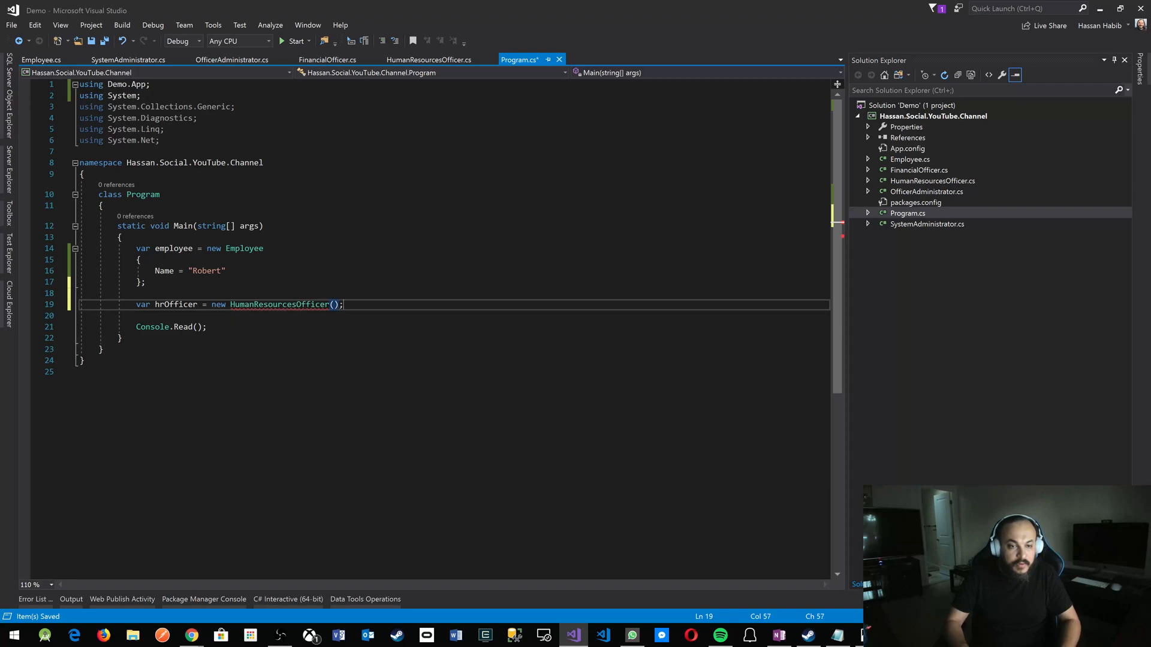
Step: Call hrOfficer.StartNewEmployeeProcess(employee) and save Program.cs
{"action": "type", "text": "hr"}
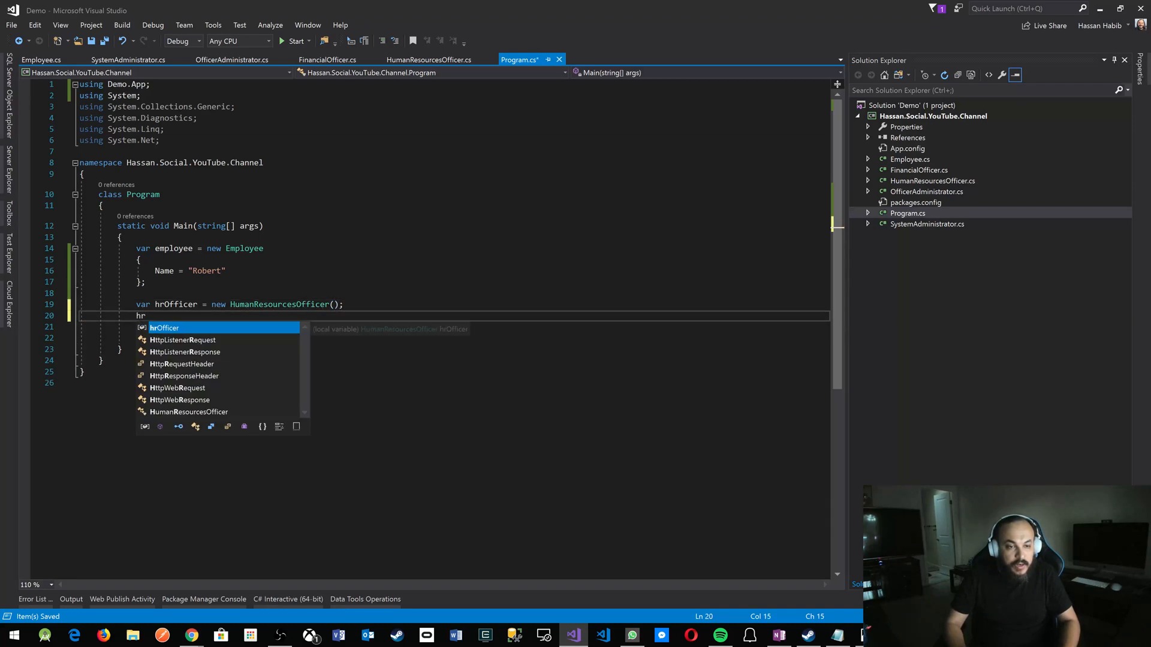
{"action": "type", "text": "Officer."}
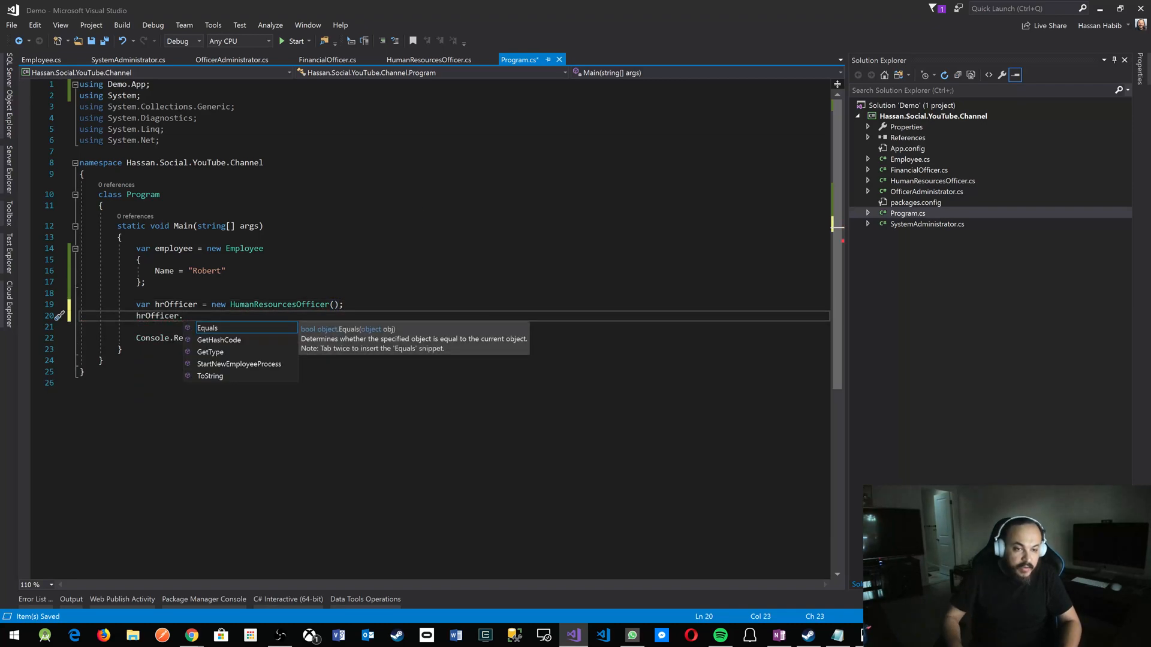
{"action": "type", "text": "StartNewEmployeeProcess("}
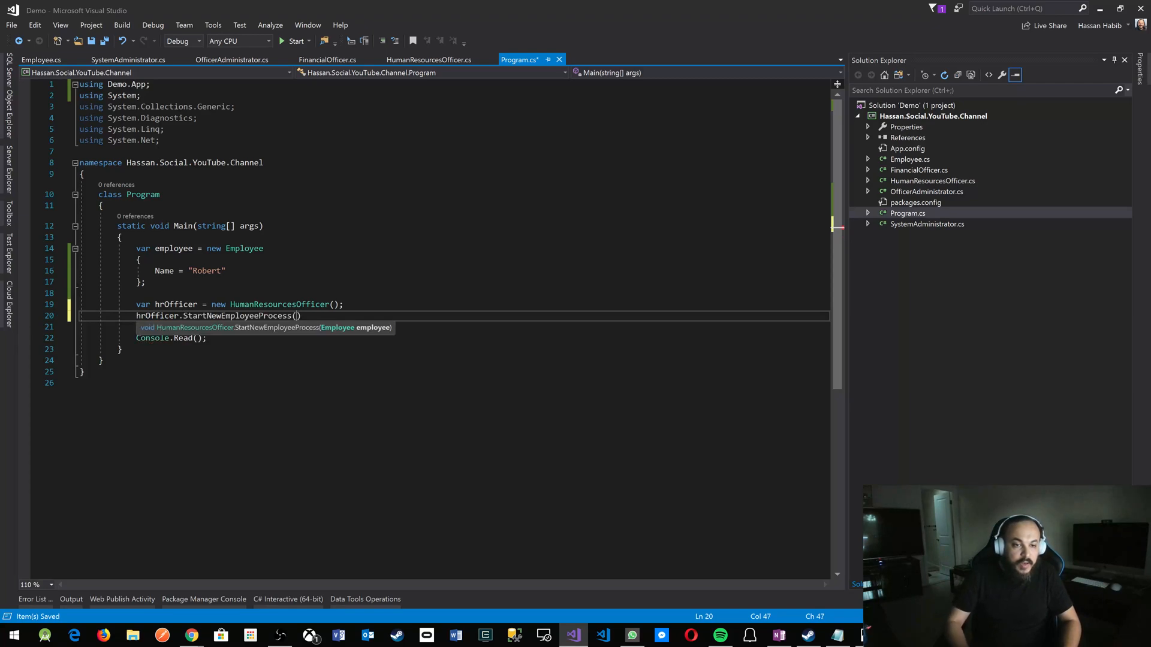
{"action": "type", "text": "empl"}
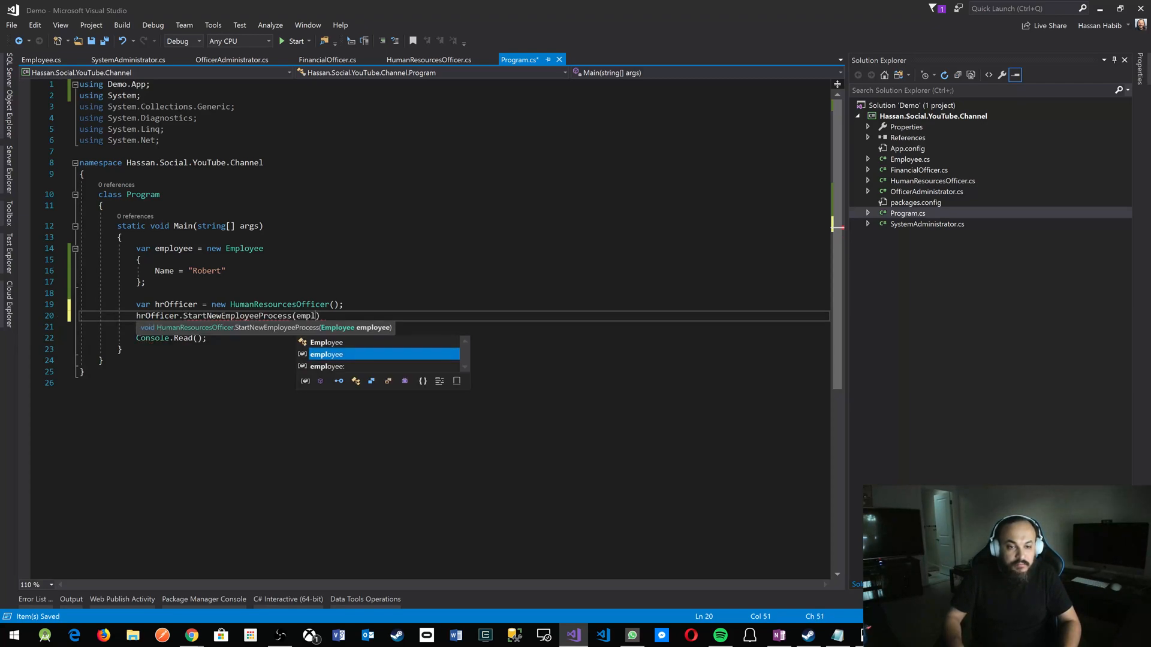
{"action": "key", "text": "Tab"}
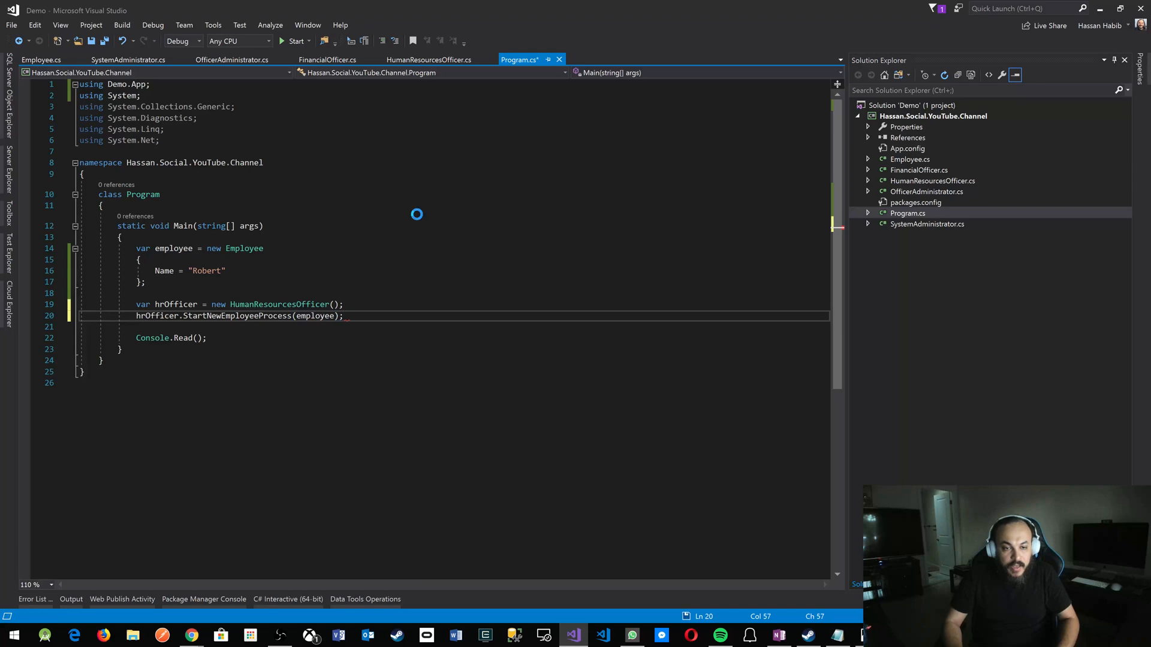
{"action": "key", "text": "ctrl+s"}
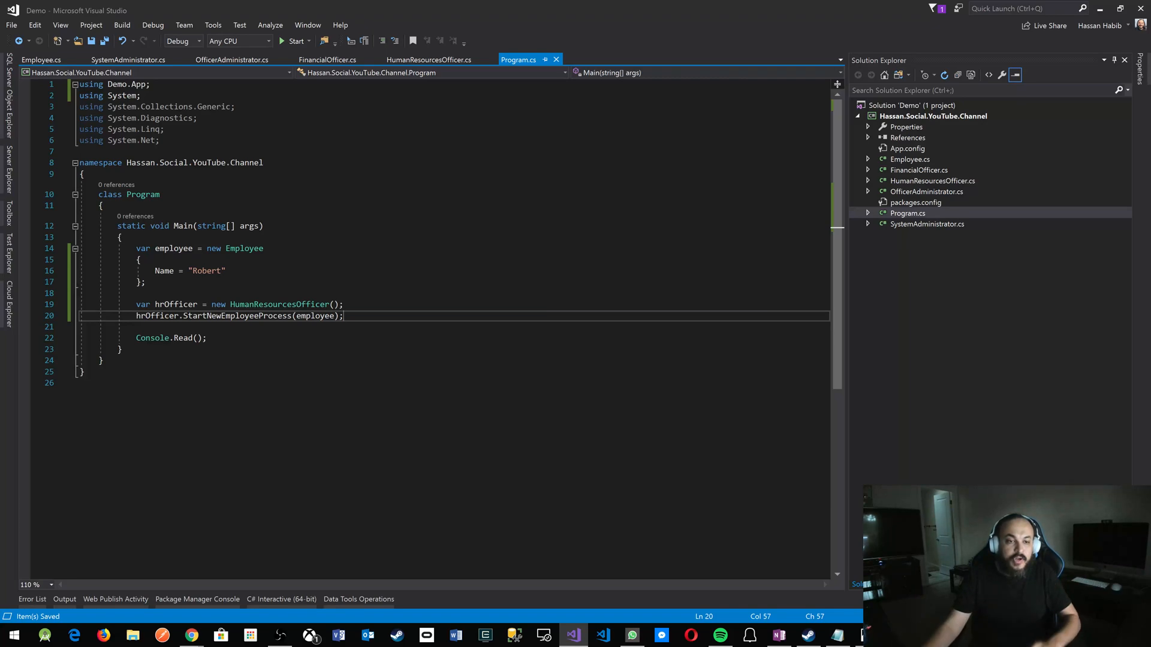
Step: Build and run the app, showing Robert's finances, office, access and papers readiness in the console
{"action": "left_click_drag", "start_coordinate": [135, 248], "coordinate": [145, 282]}
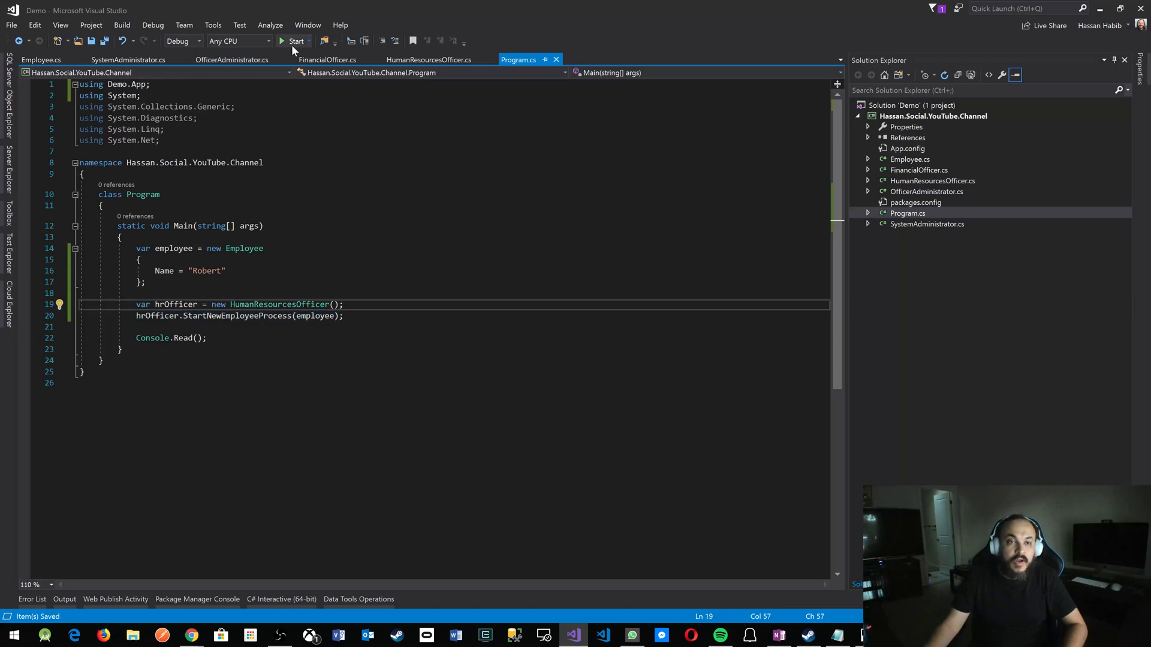
{"action": "left_click", "coordinate": [296, 41]}
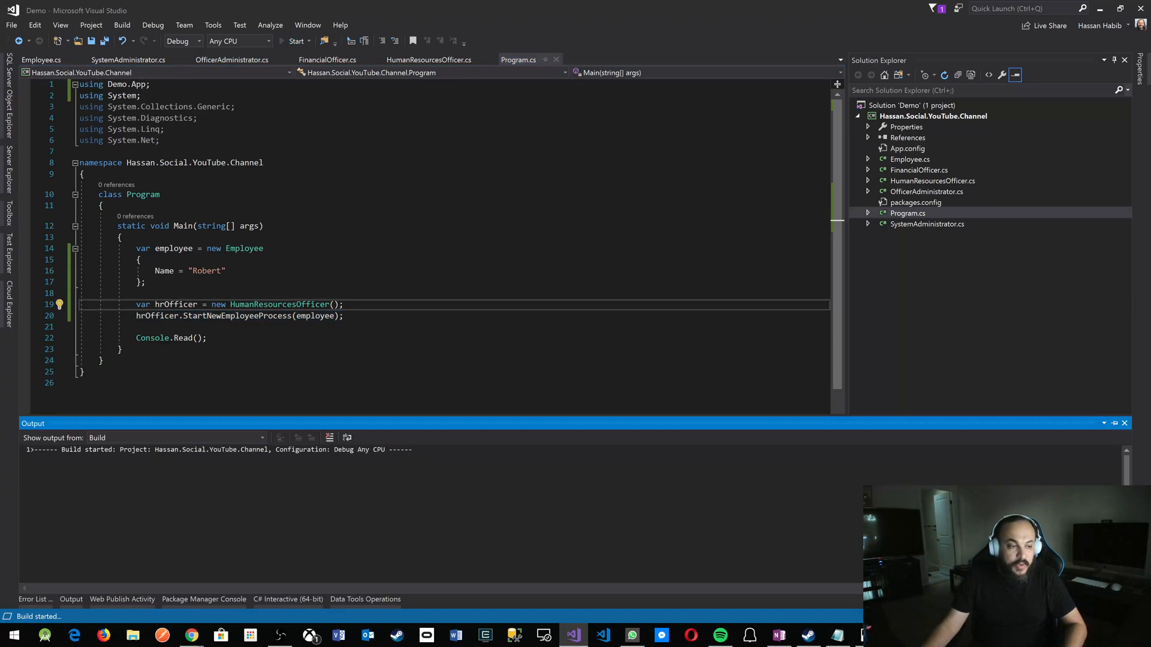
{"action": "left_click", "coordinate": [296, 40]}
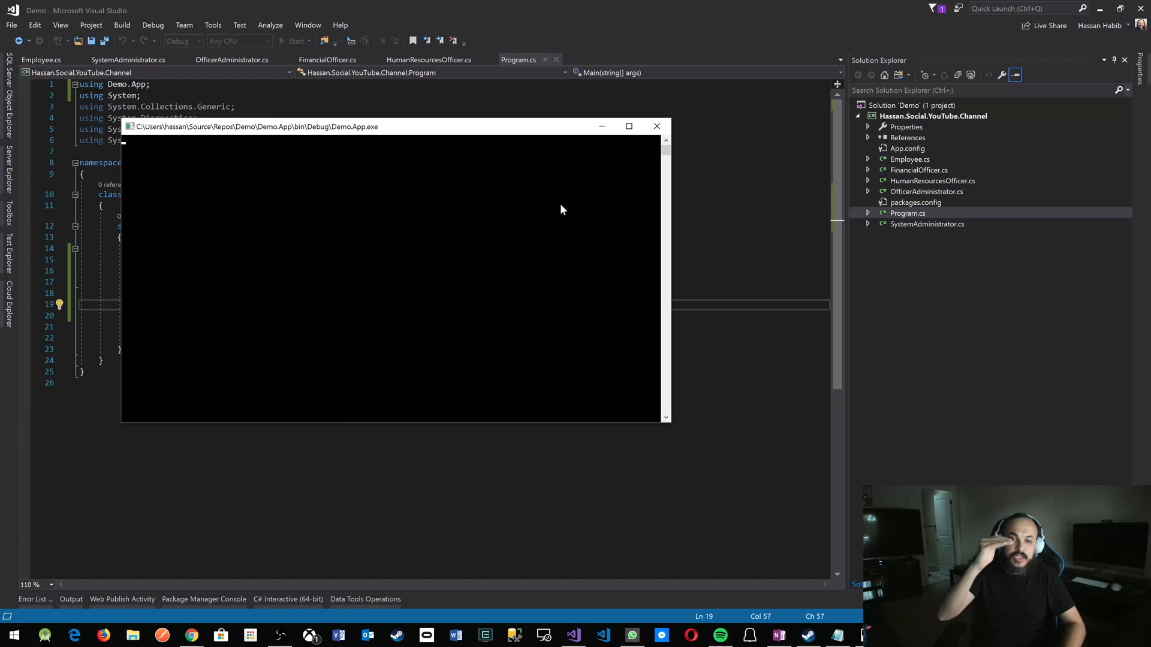
{"action": "left_click", "coordinate": [292, 41]}
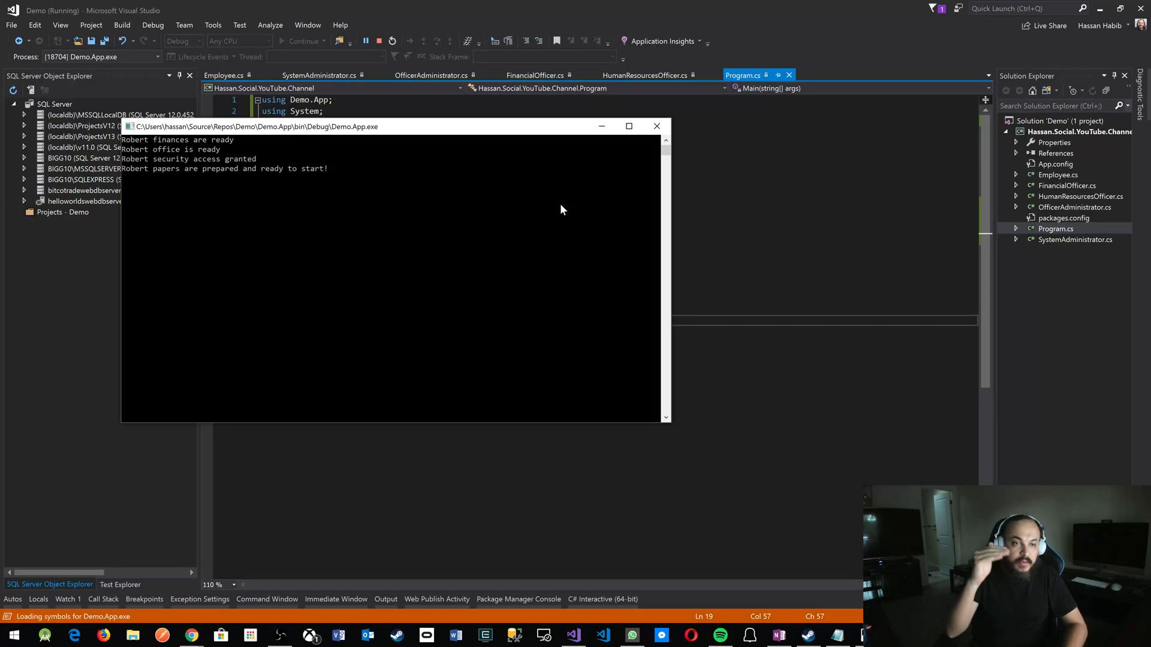